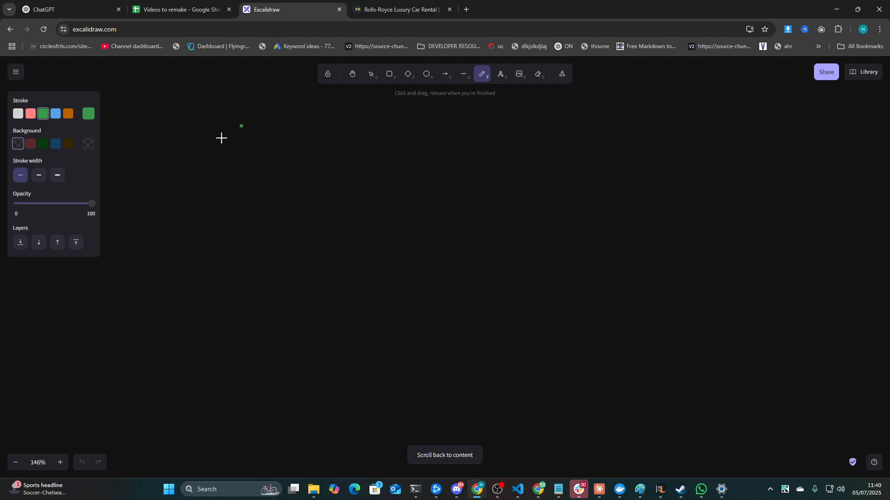
Hand-write 'One-Shot' in green at the top and underline it
left_click_drag(221, 138, 374, 165)
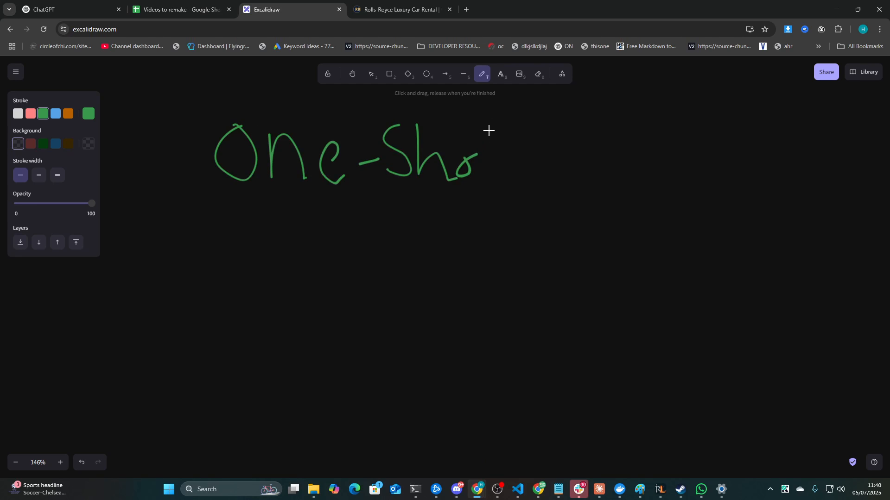
left_click_drag(192, 195, 494, 196)
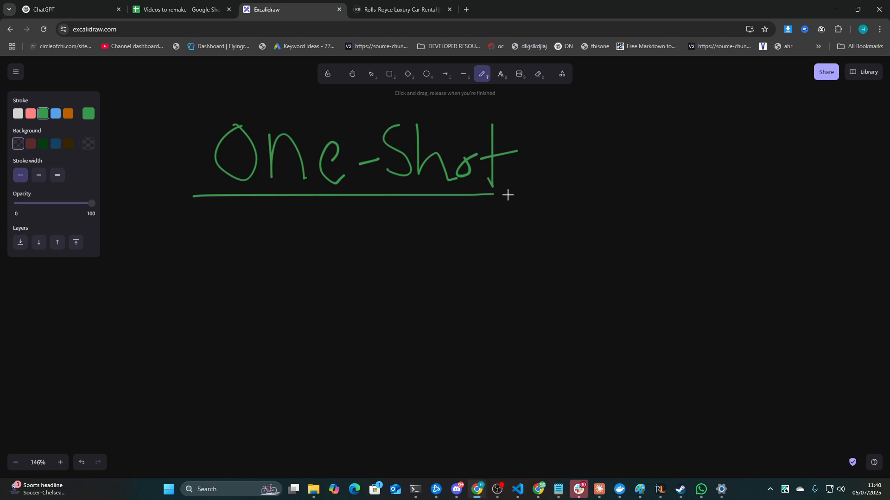
Hand-write 'Vibe Coding' beneath the underlined heading
left_click_drag(241, 229, 303, 295)
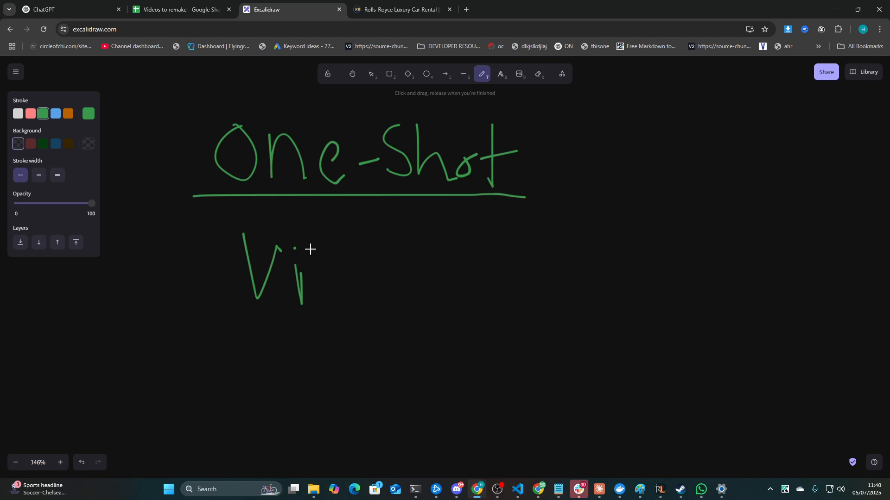
left_click_drag(304, 278, 527, 294)
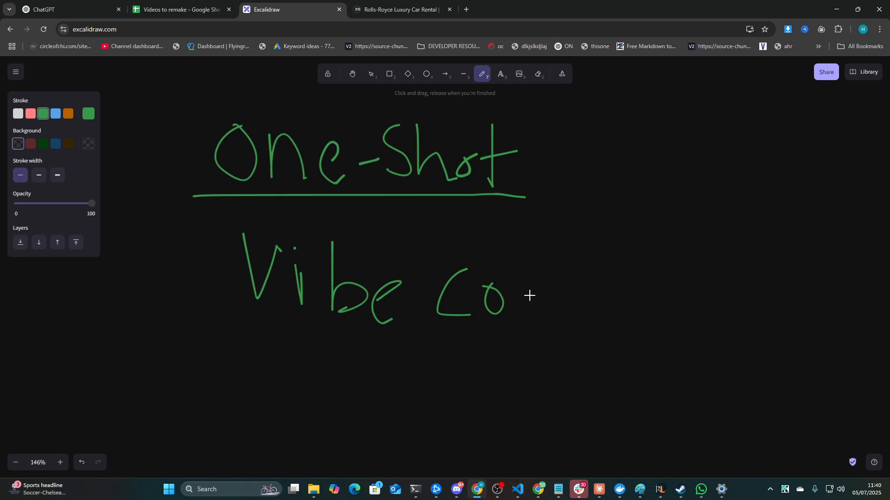
left_click_drag(510, 295, 673, 318)
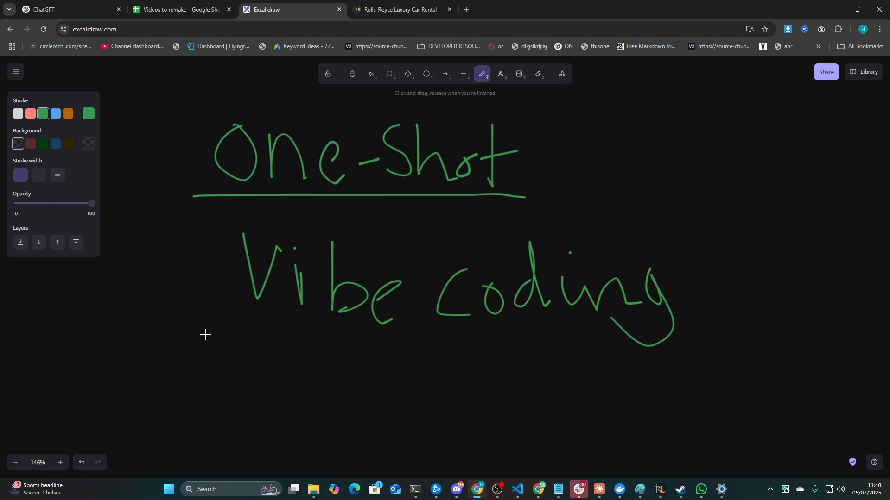
Hand-write the quoted 'Cont eng' note below Vibe Coding
left_click_drag(201, 340, 315, 403)
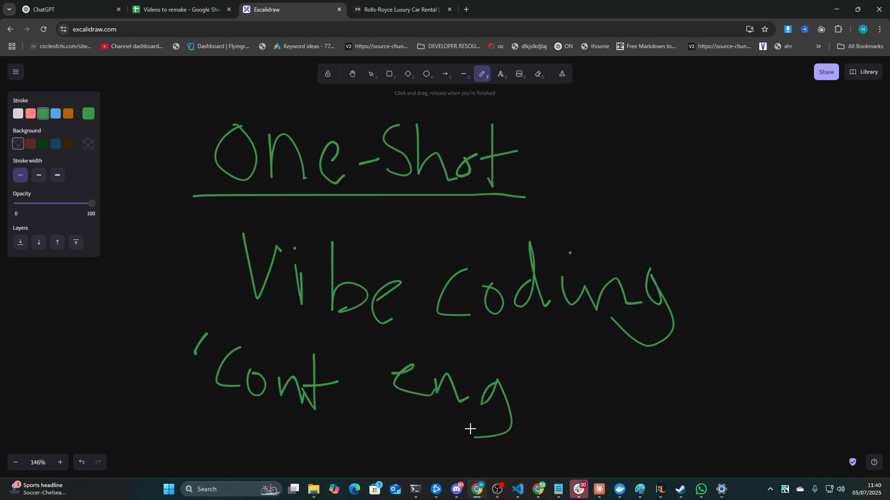
left_click_drag(530, 326, 521, 358)
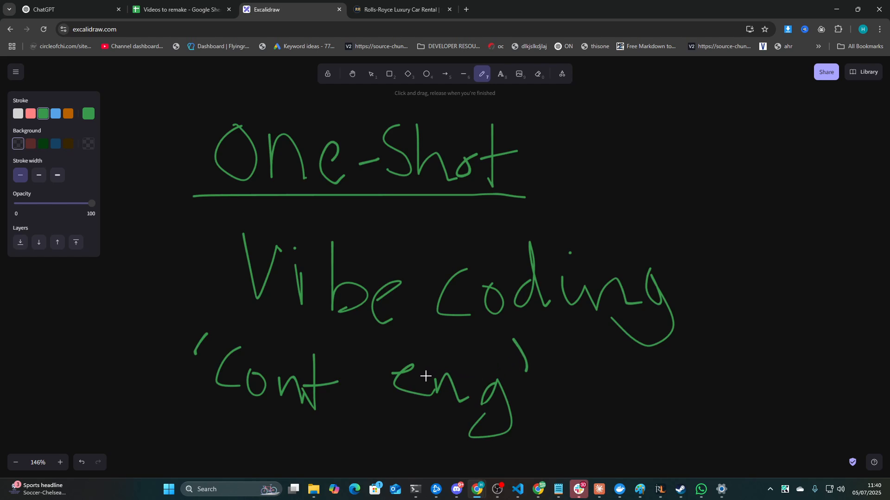
mouse_move(281, 241)
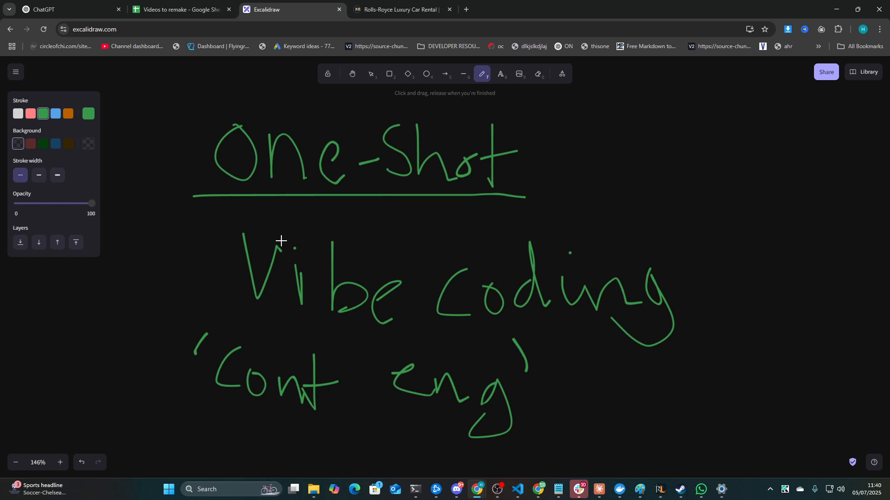
mouse_move(304, 241)
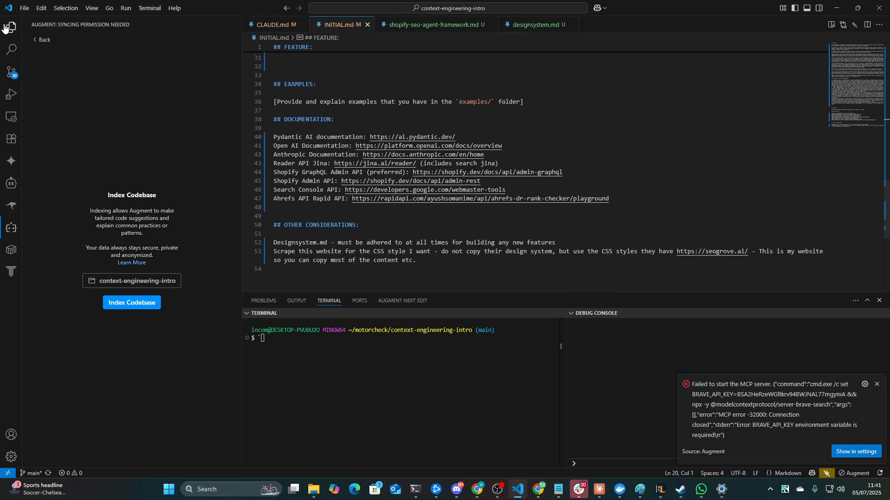
Show the project files and scroll through the shopify-seo-agent-framework PRP's tasks and validation checklist
left_click(8, 22)
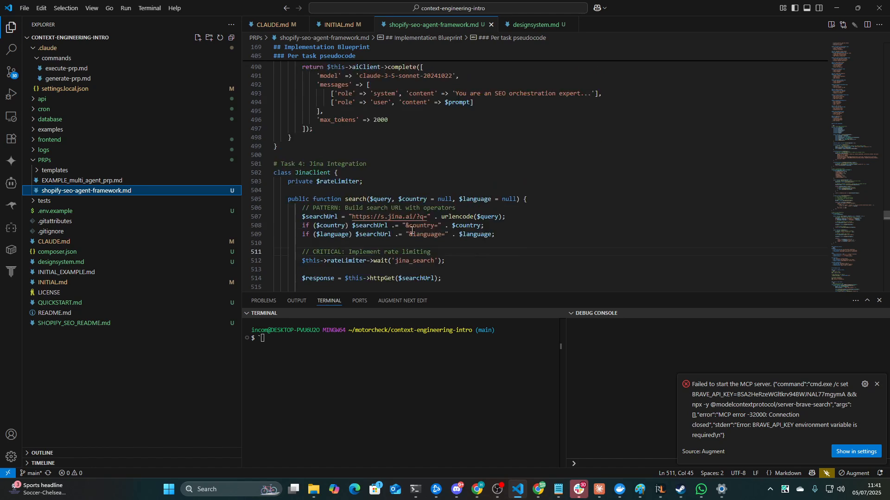
scroll("down", 3)
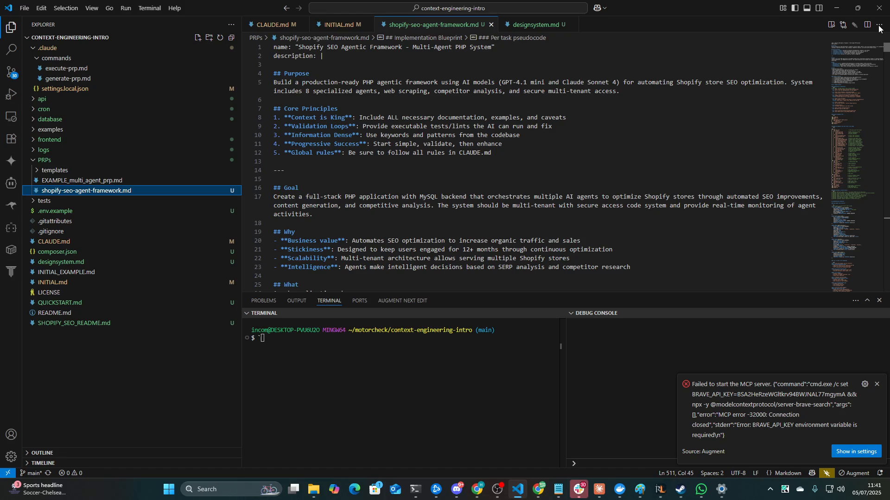
scroll("down", 3)
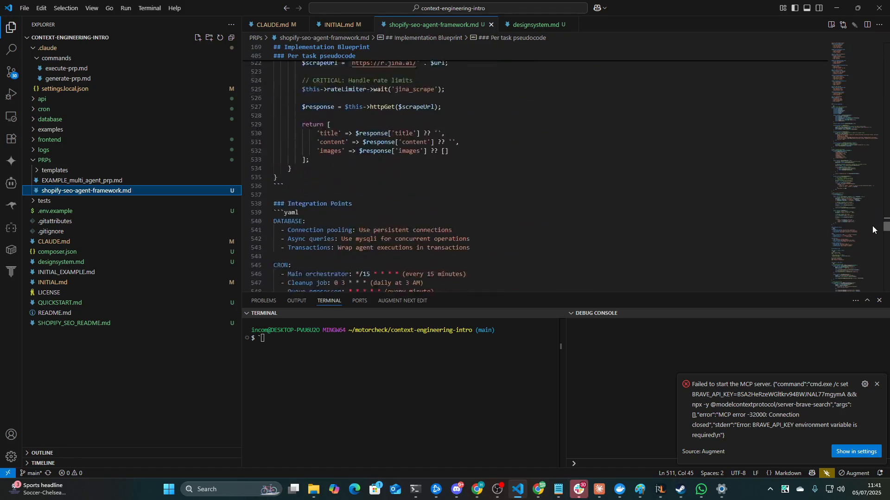
scroll("down", 3)
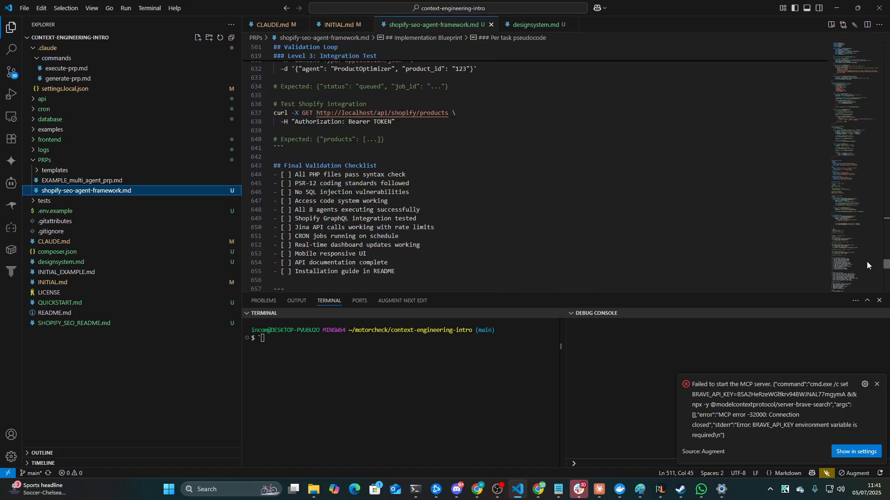
scroll("down", 3)
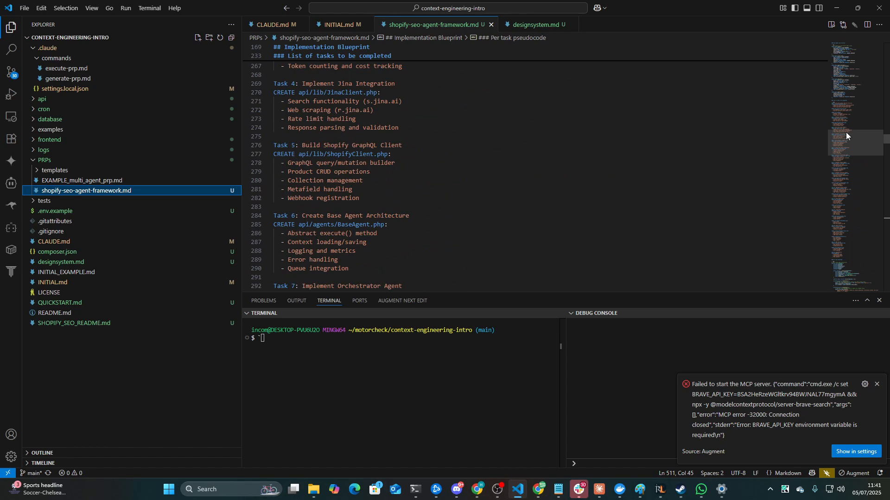
mouse_move(76, 277)
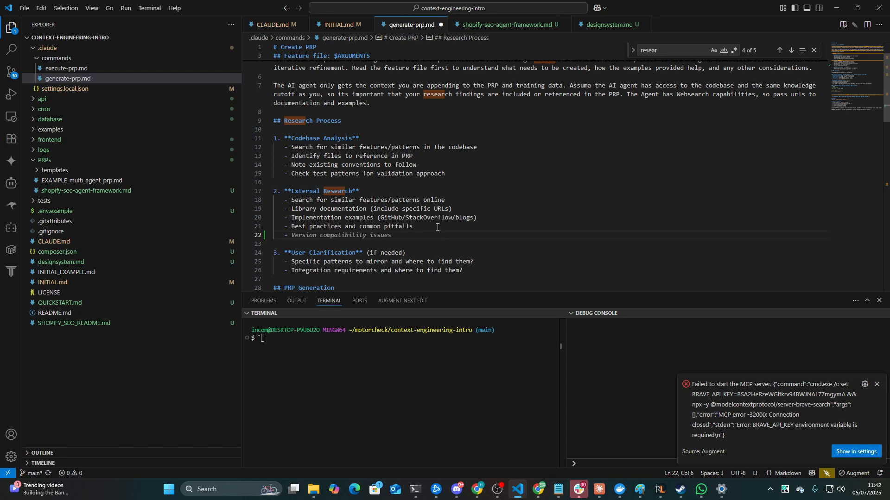
Add the bullet: don't only research one page, scrape many pages from all docs in the initial.md file
type("Don")
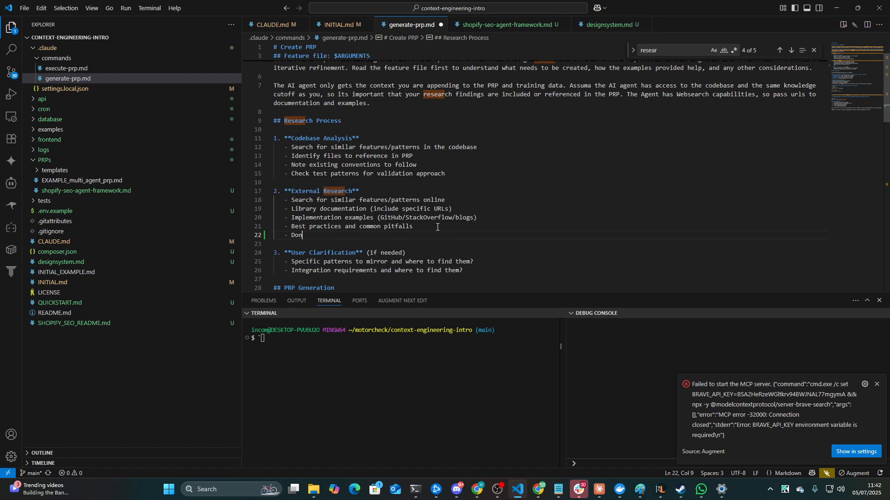
type("'t only resea")
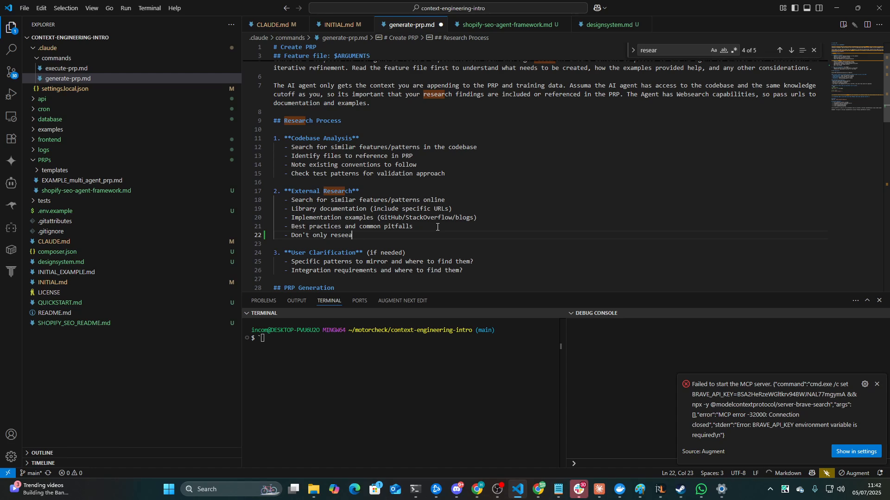
type("rch one page, and")
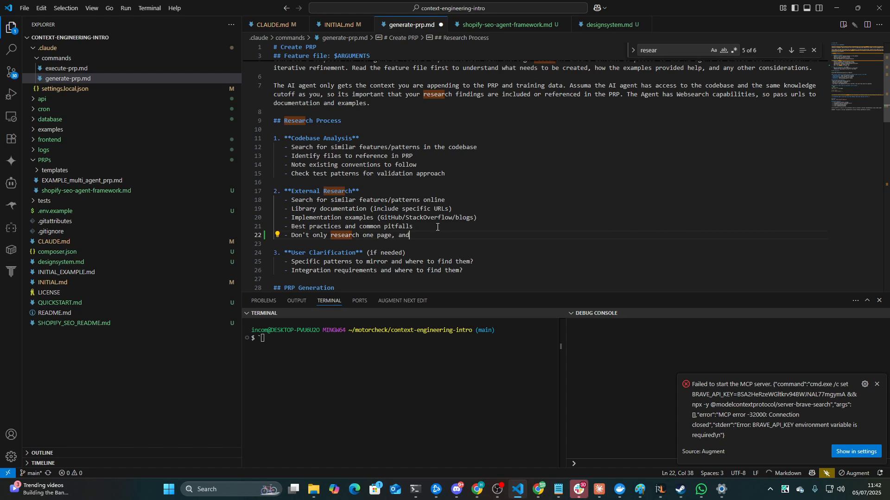
type("don't use your own webscraping tool - instead scrape many relevant")
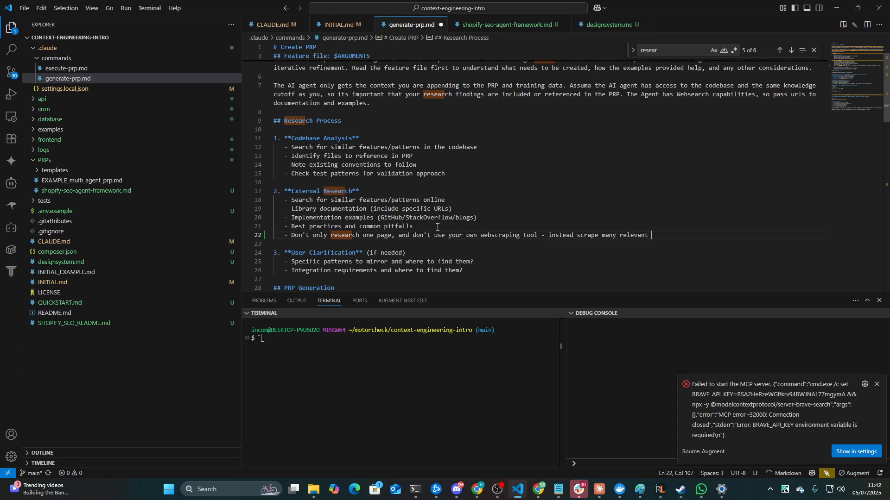
type("pages from all")
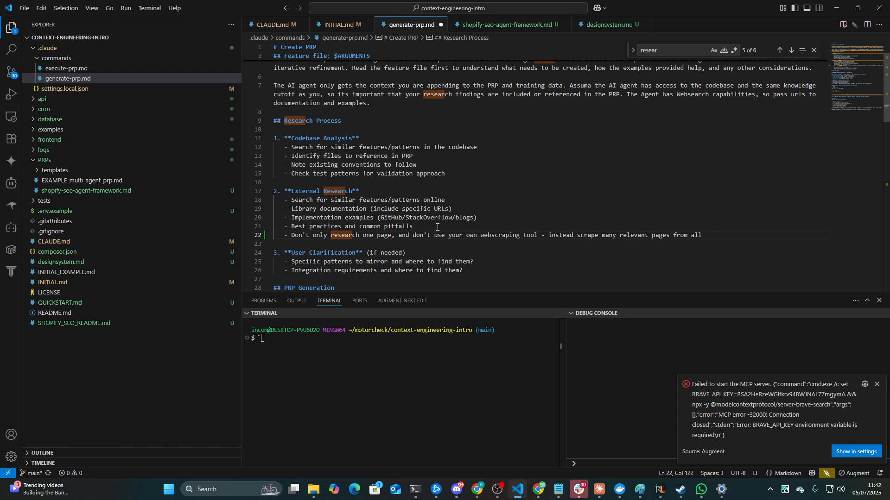
type("documentation link")
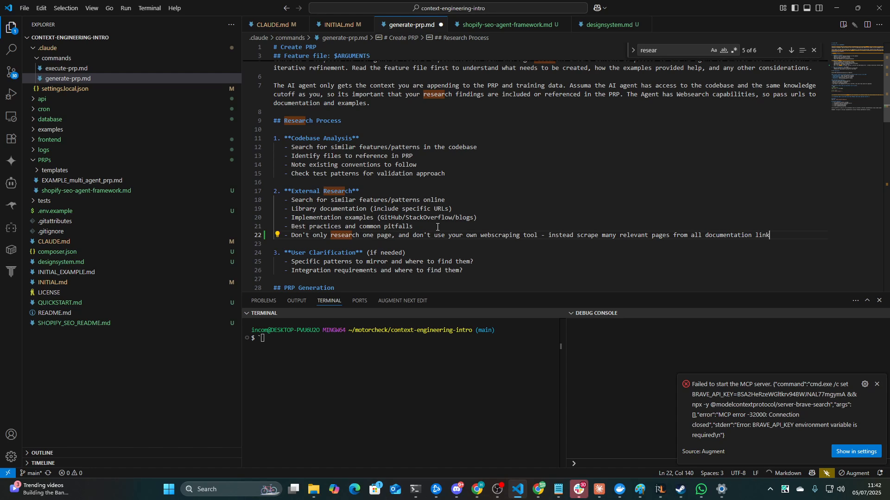
type("s mentioned in the feature file")
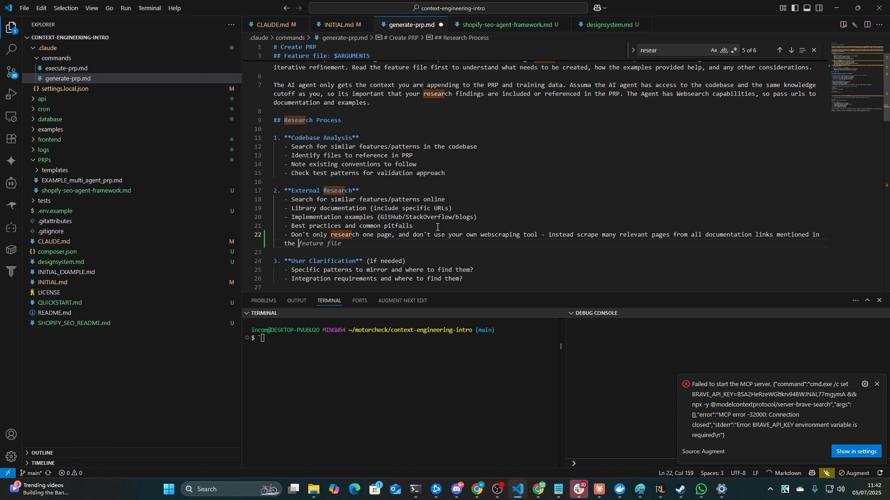
type("init")
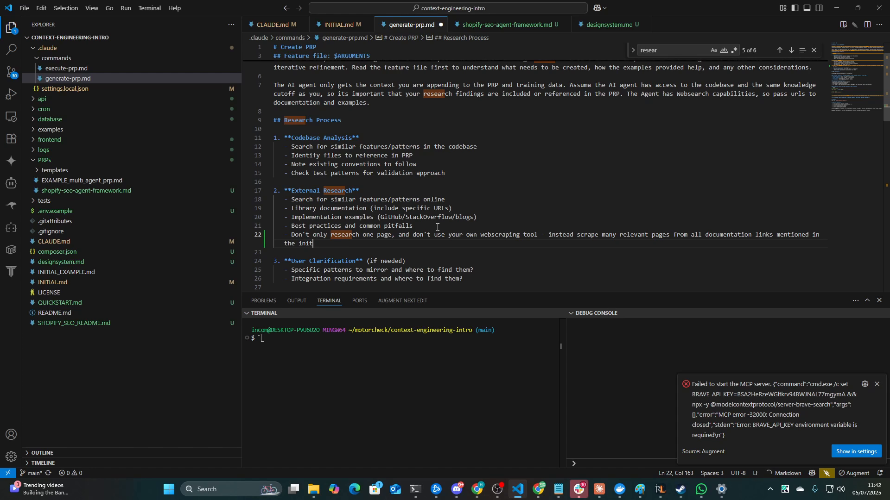
type("ial.md file")
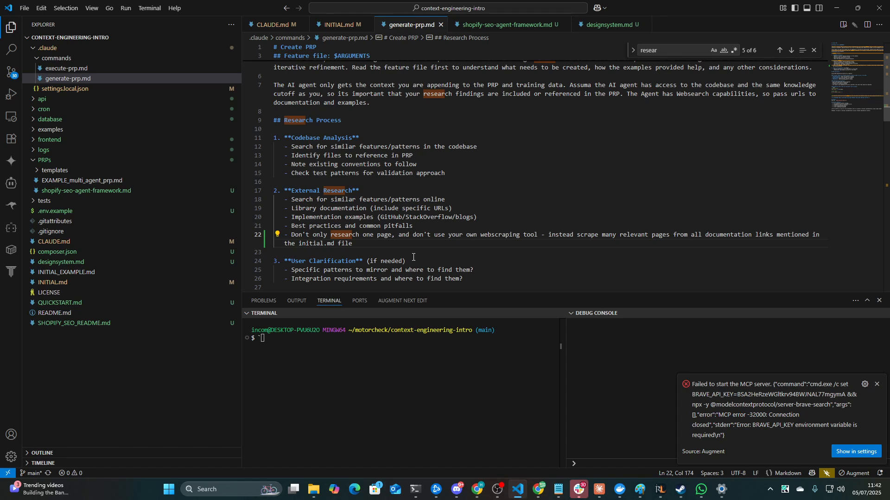
left_click_drag(286, 234, 352, 244)
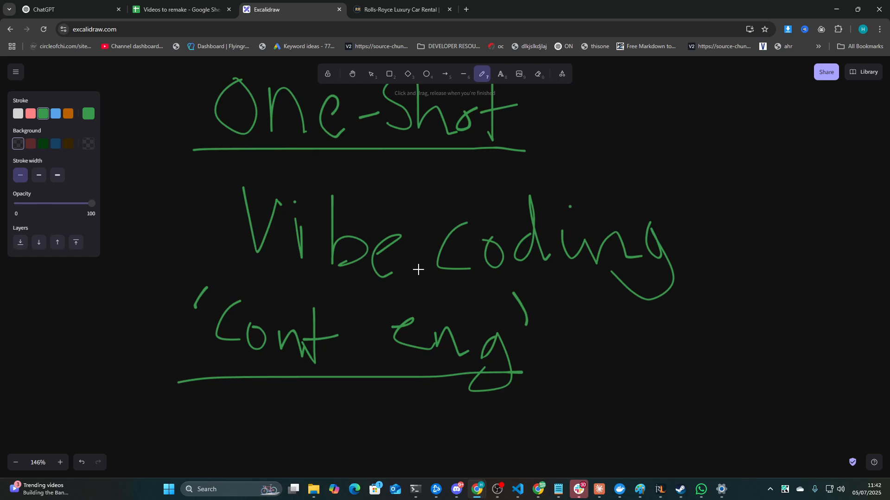
Underline and box the 'Cont eng' note, then switch to the Rolls-Royce rentals tab
left_click_drag(168, 392, 515, 407)
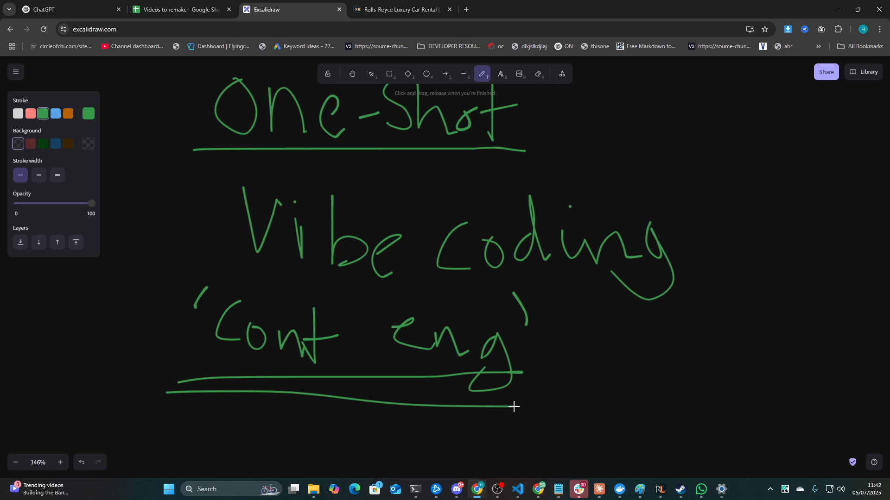
mouse_move(515, 398)
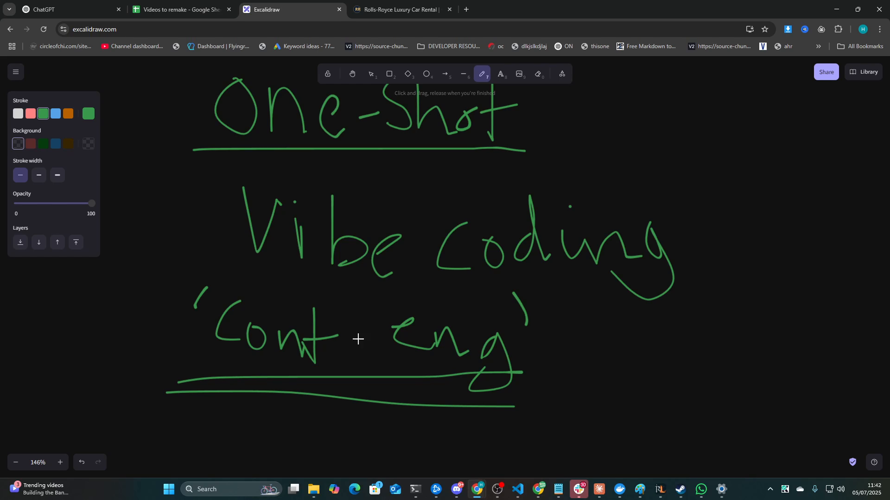
scroll("down", 3)
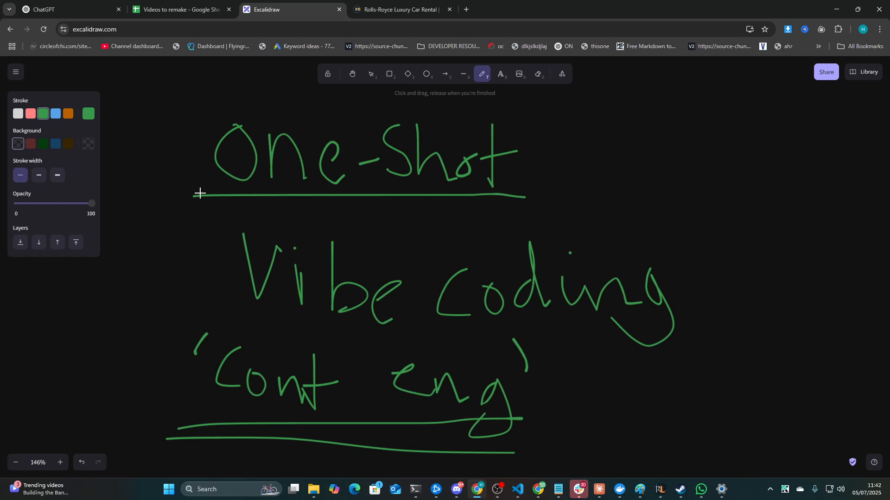
mouse_move(190, 317)
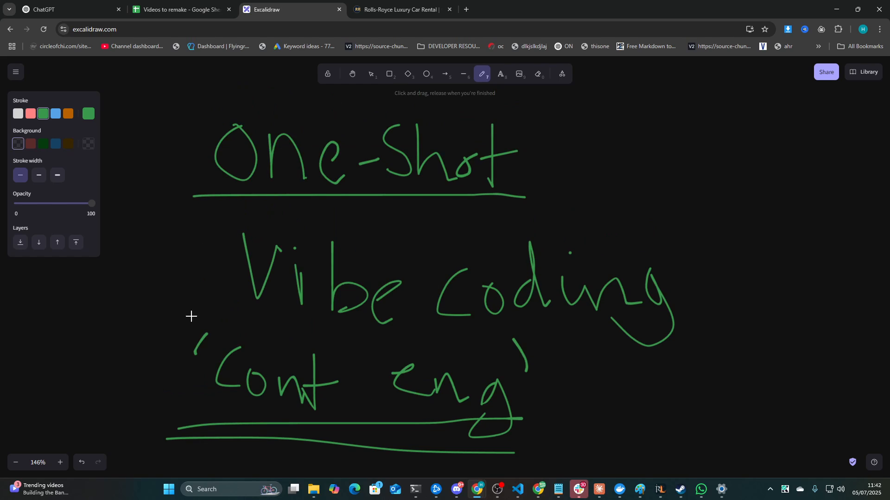
left_click_drag(165, 307, 534, 441)
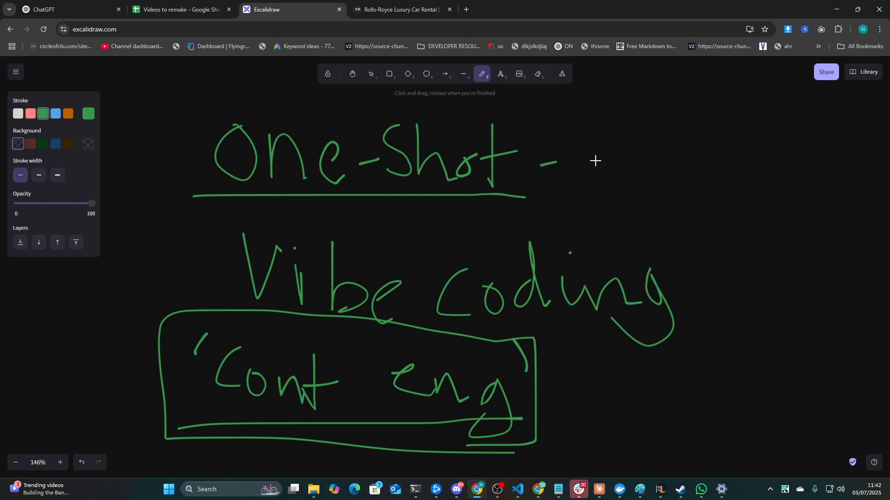
left_click(402, 9)
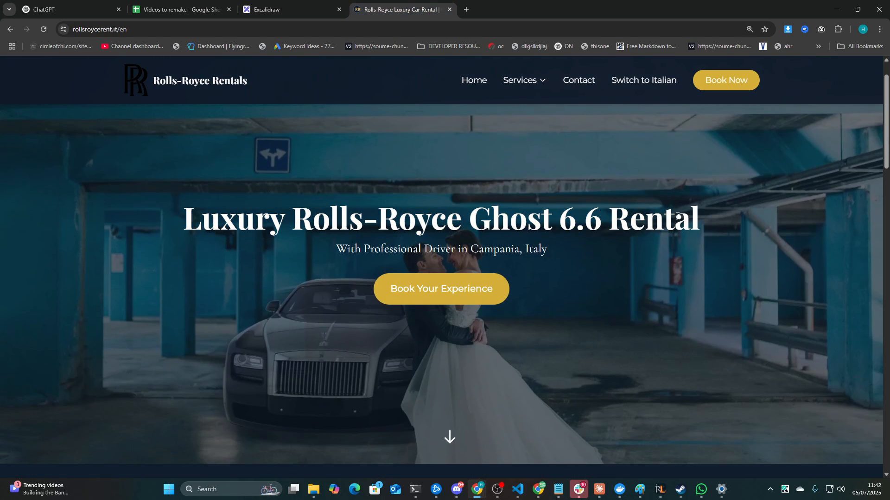
Scroll the rollsroycerent.it homepage from the Ghost hero down to the closing call to action
scroll("down", 3)
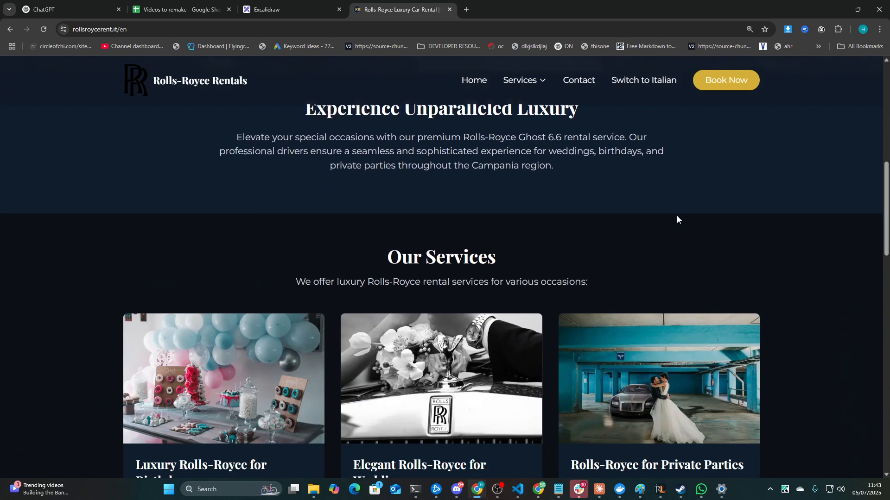
scroll("down", 3)
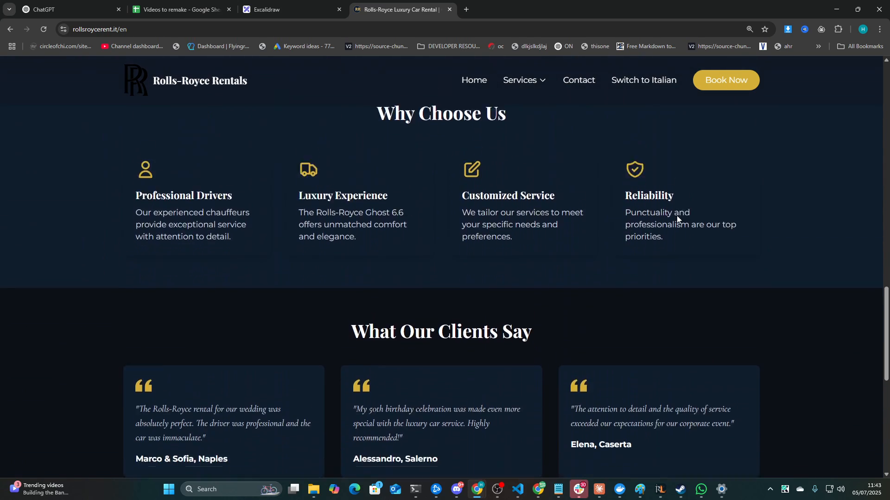
scroll("down", 3)
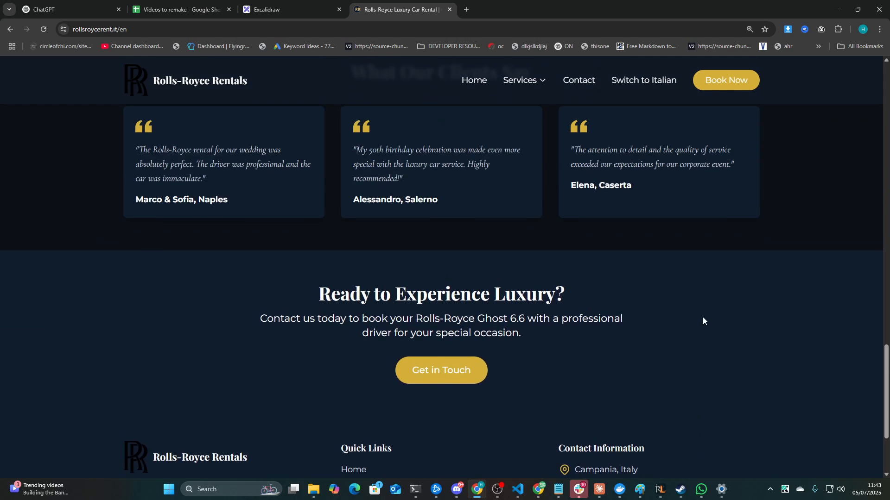
scroll("up", 3)
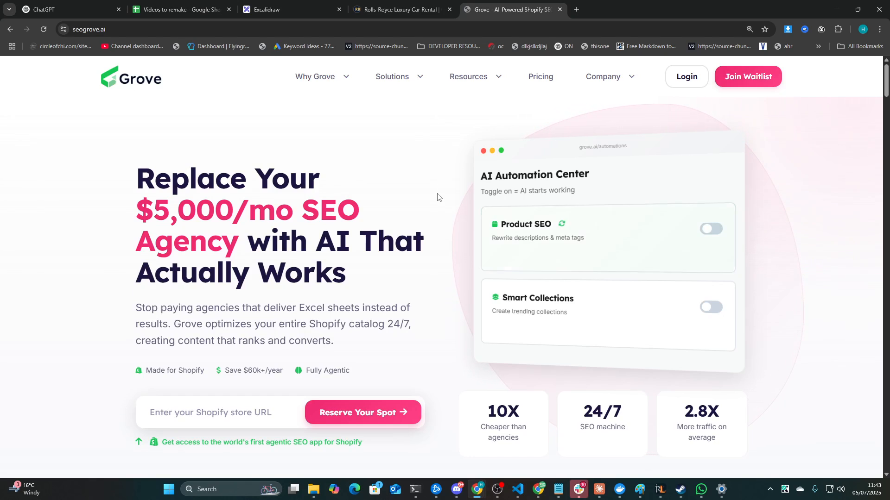
Scroll through the seogrove.ai landing page from top to bottom and back up
left_click(711, 228)
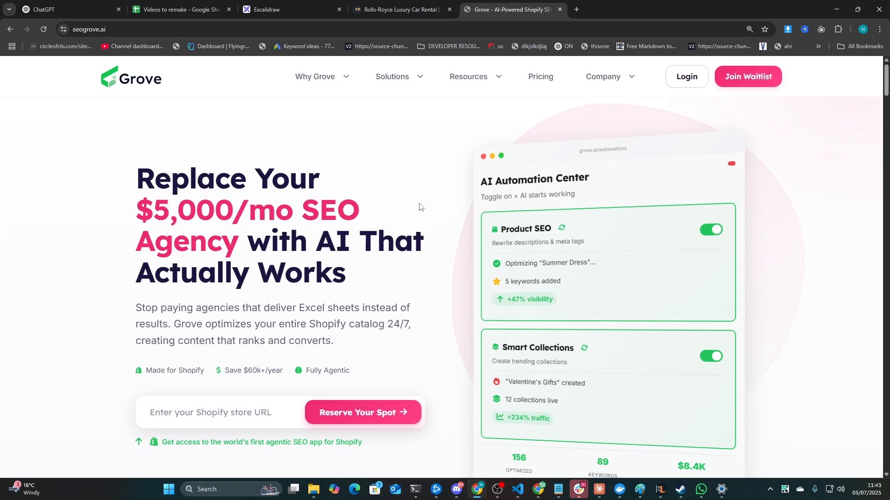
scroll("down", 3)
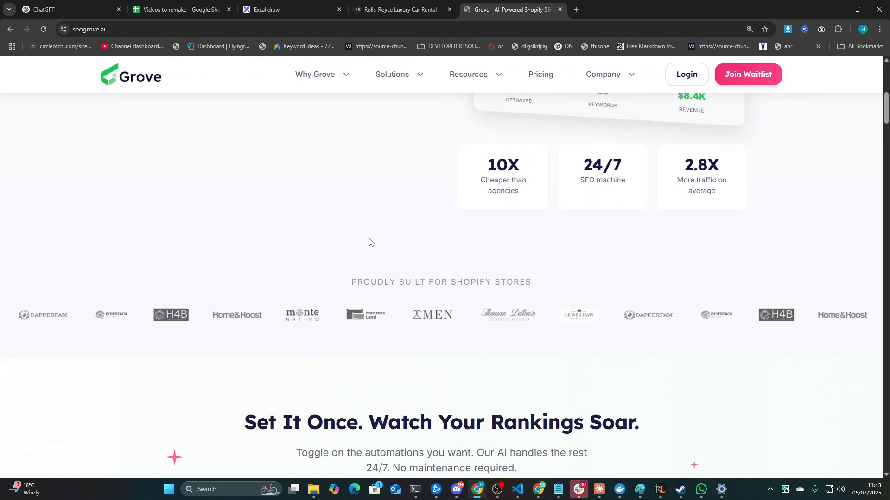
scroll("down", 3)
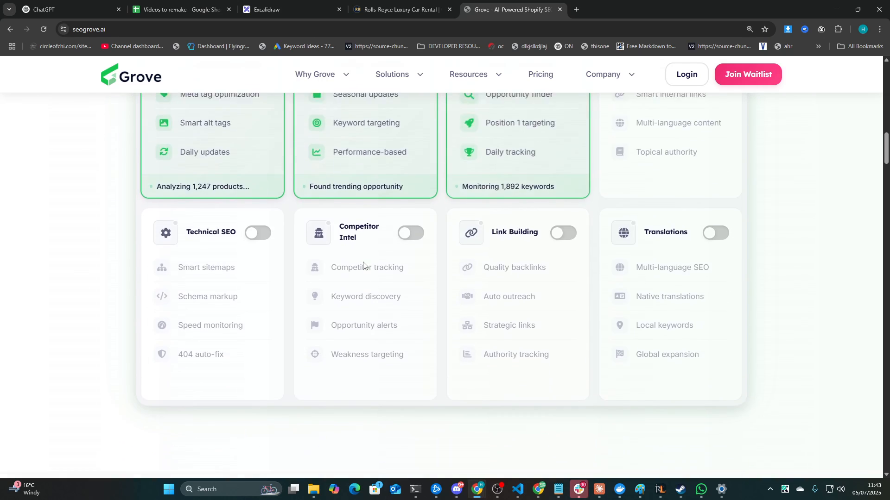
scroll("down", 3)
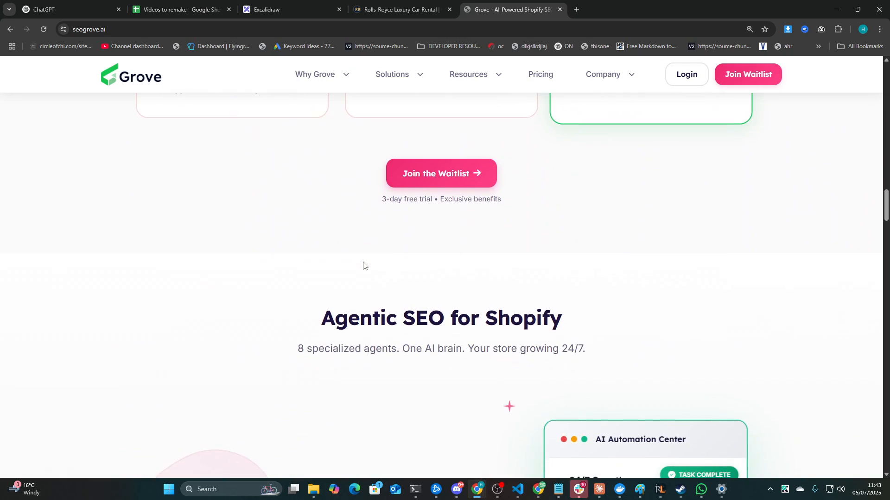
scroll("down", 3)
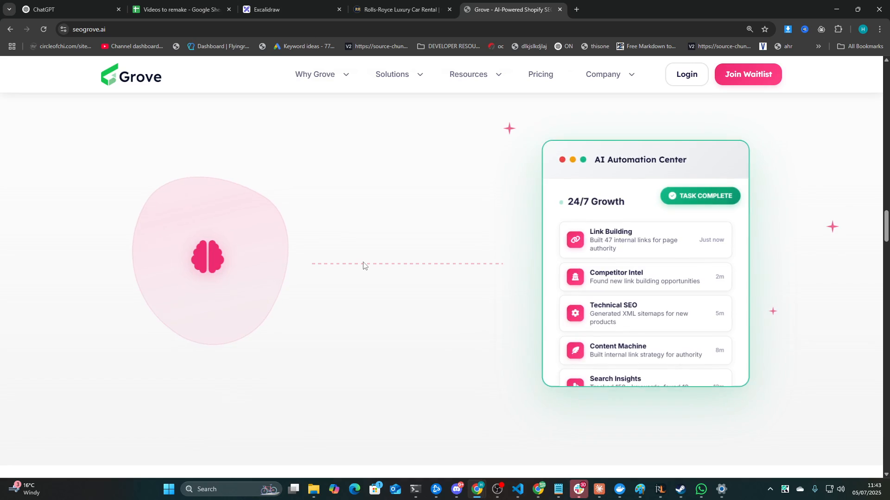
scroll("down", 3)
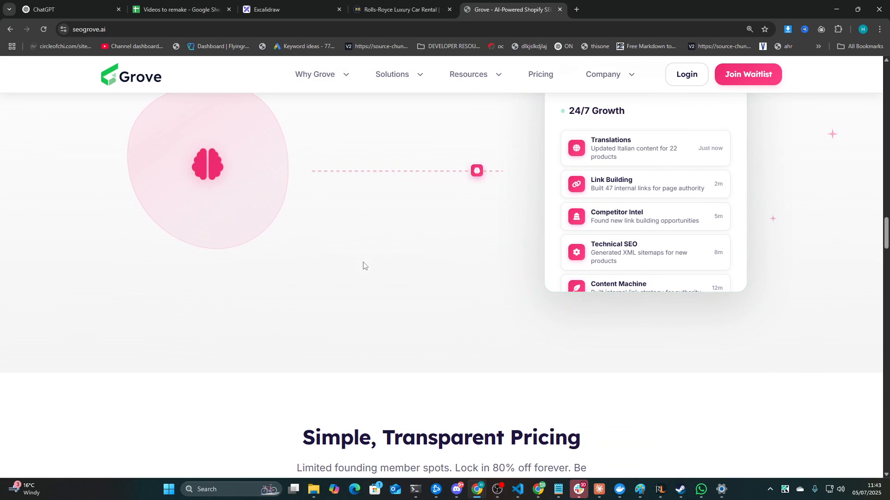
scroll("down", 3)
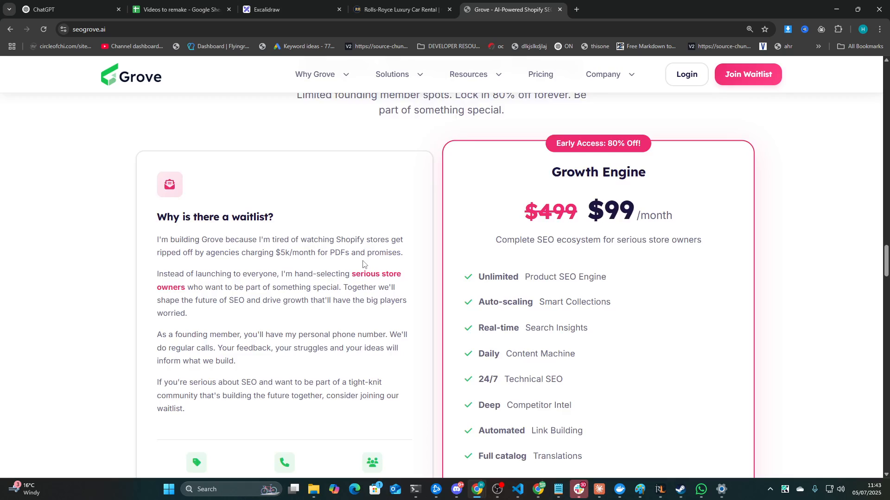
scroll("down", 3)
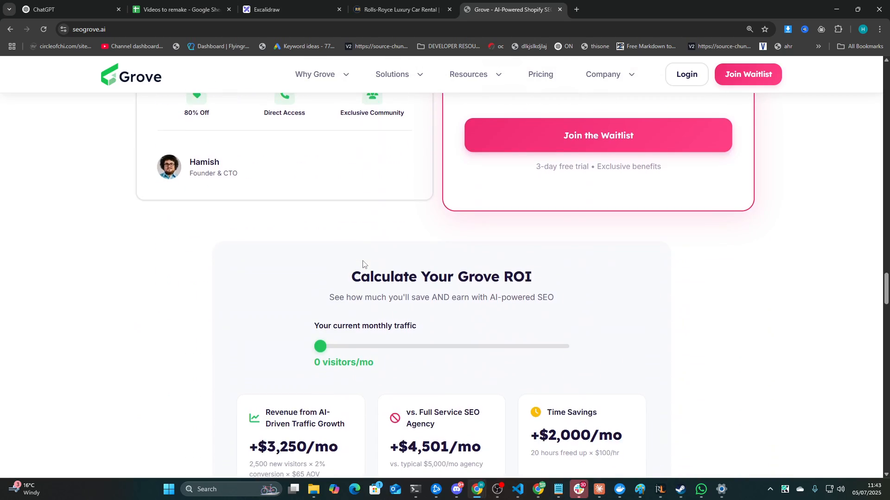
scroll("up", 3)
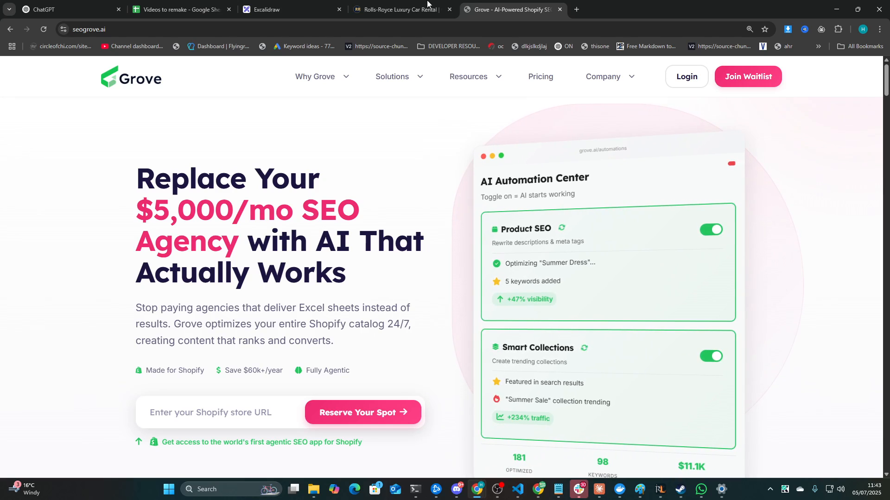
Open Grove's Reserve Your Spot pre-registration page and view the Why Grove overview
left_click(403, 10)
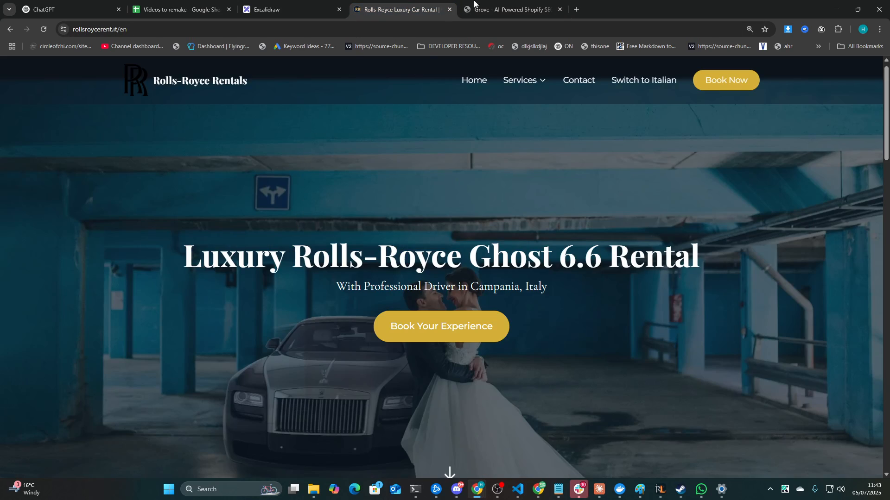
left_click(509, 9)
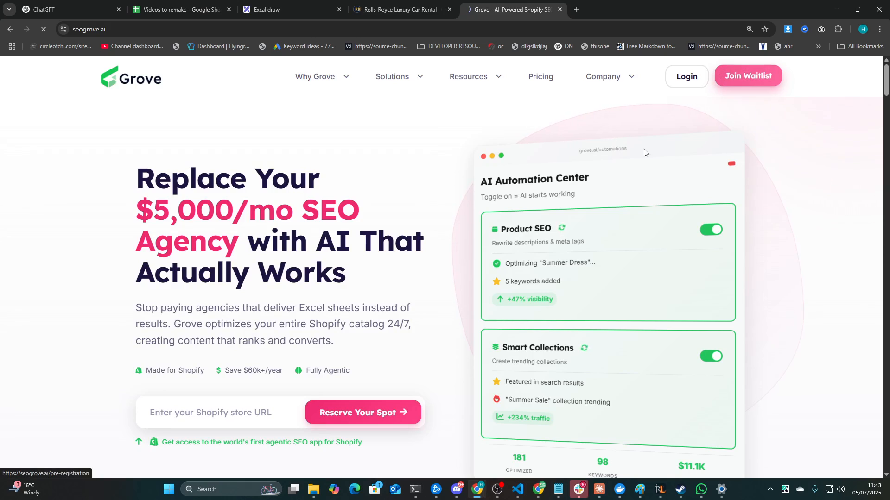
left_click(363, 412)
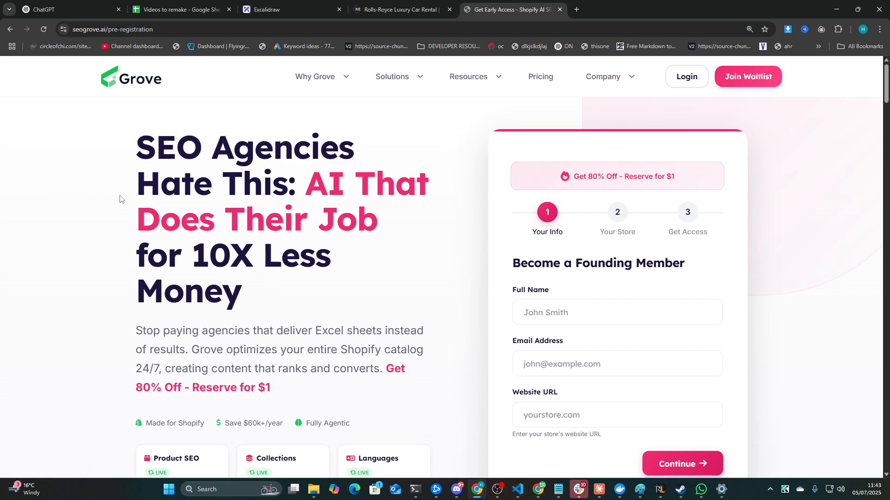
mouse_move(124, 200)
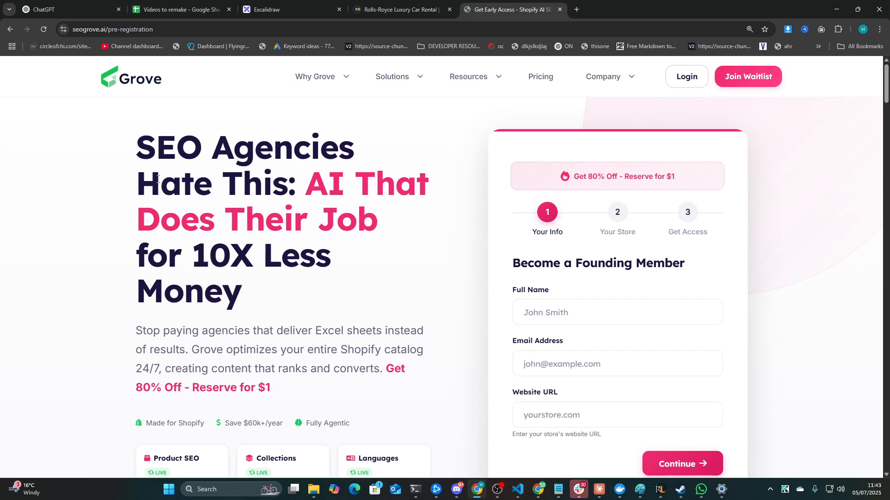
mouse_move(276, 263)
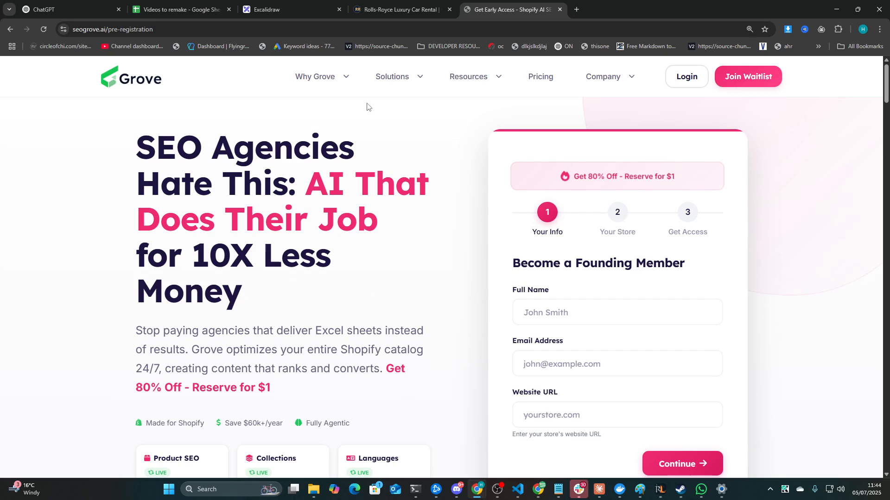
left_click(315, 76)
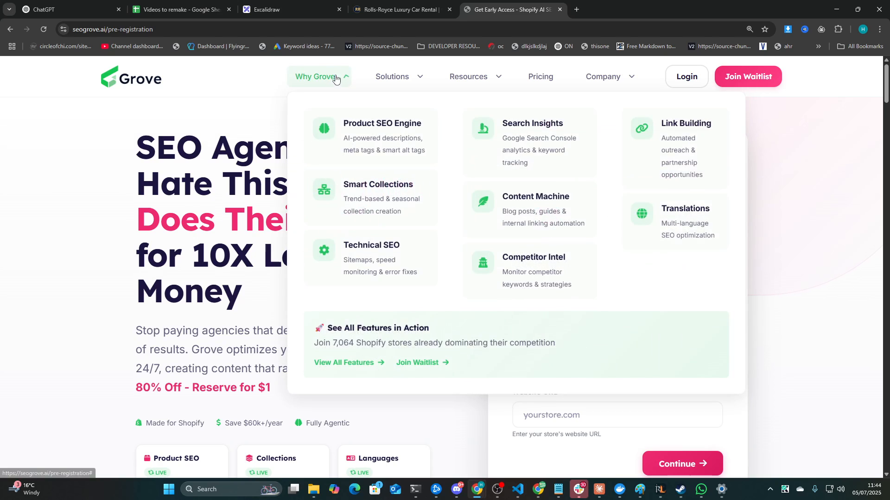
Glance at the Rolls-Royce rentals tab and return to the Excalidraw whiteboard
left_click(396, 9)
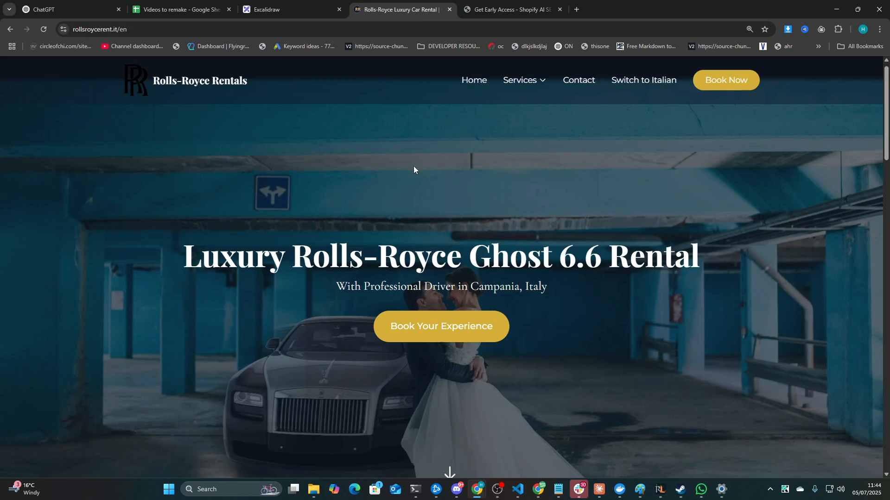
scroll("down", 3)
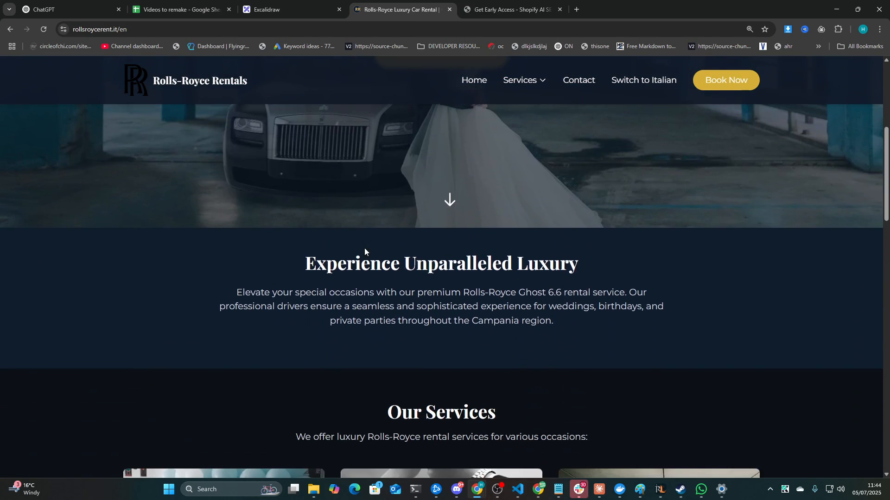
left_click(273, 9)
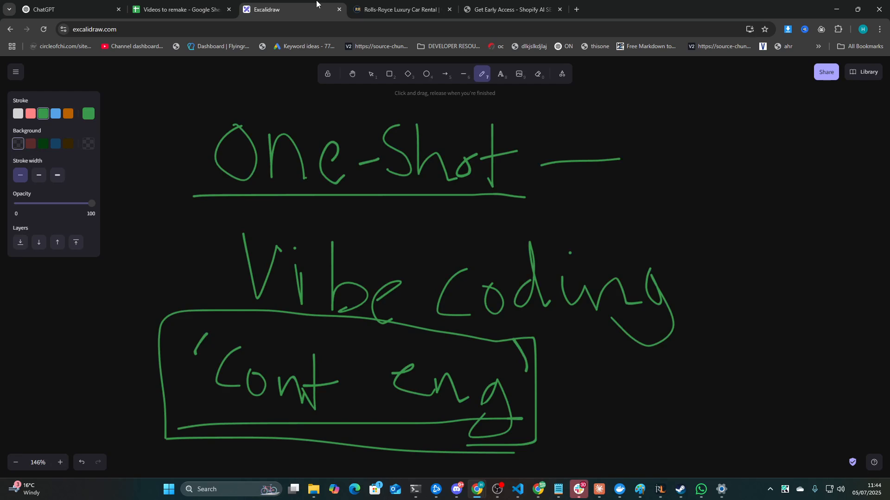
Draw a hand-sketched box around the Vibe Coding heading
scroll("down", 3)
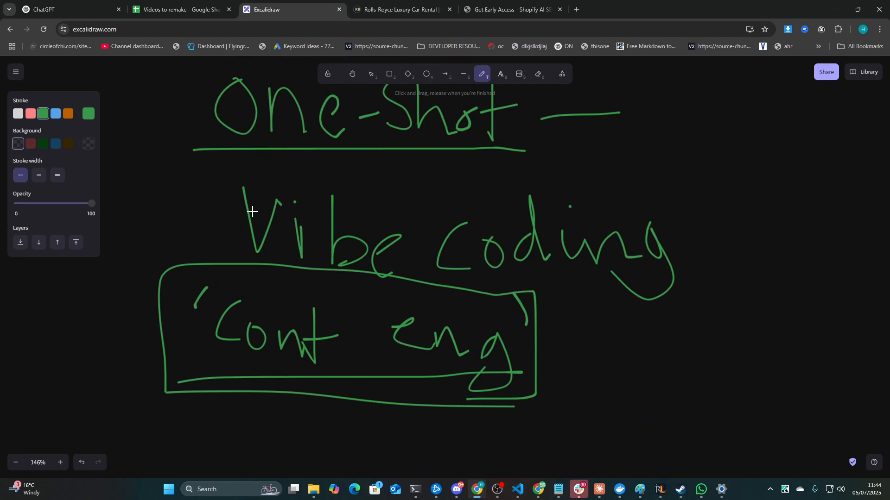
left_click_drag(227, 165, 709, 295)
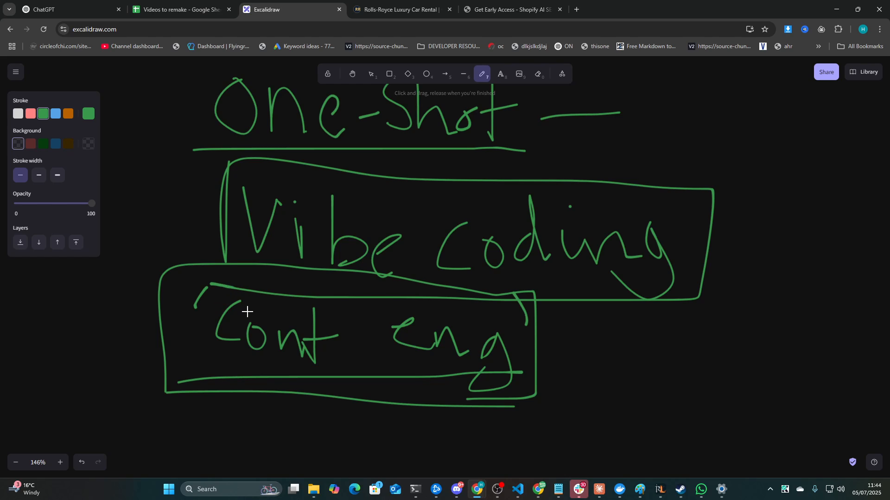
mouse_move(200, 376)
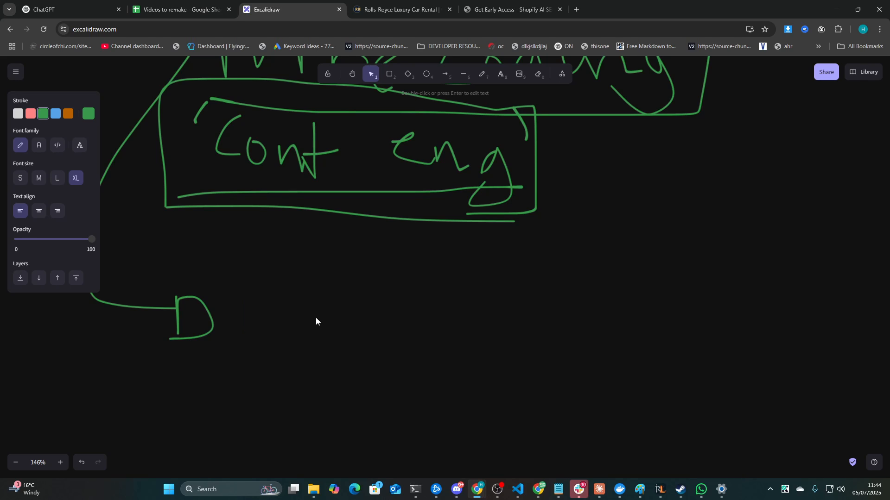
Type tip '1. Don't one shot, build features one at a time' beside the D
type("1. Don't one sho")
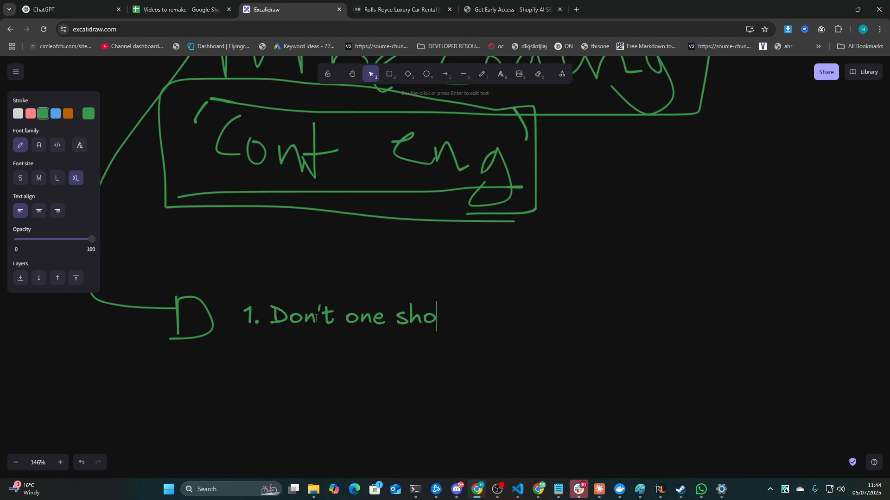
type("t, build features one at a time")
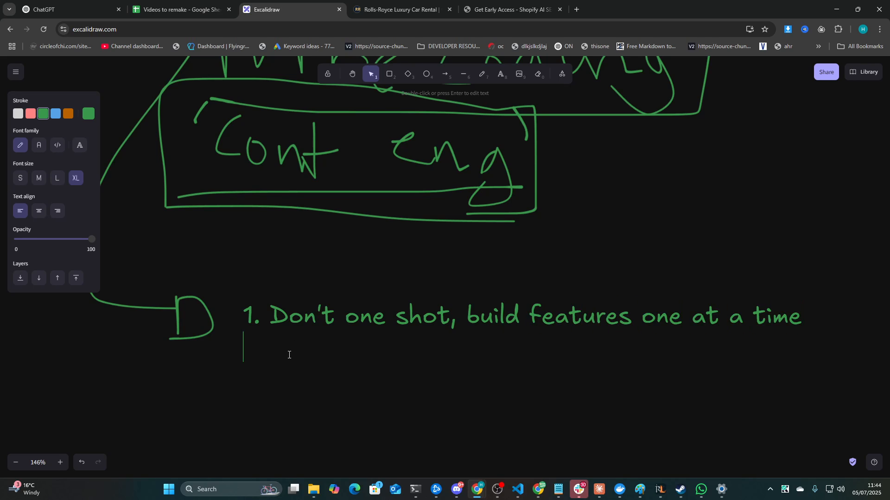
mouse_move(416, 325)
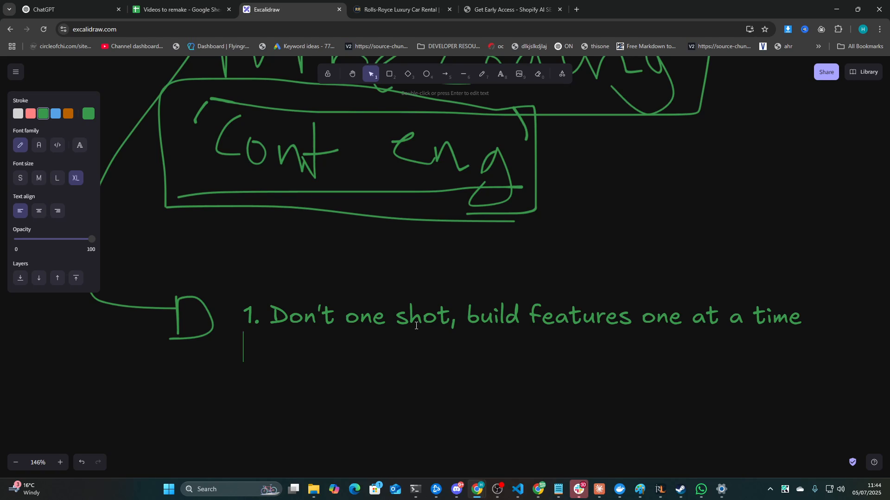
mouse_move(367, 293)
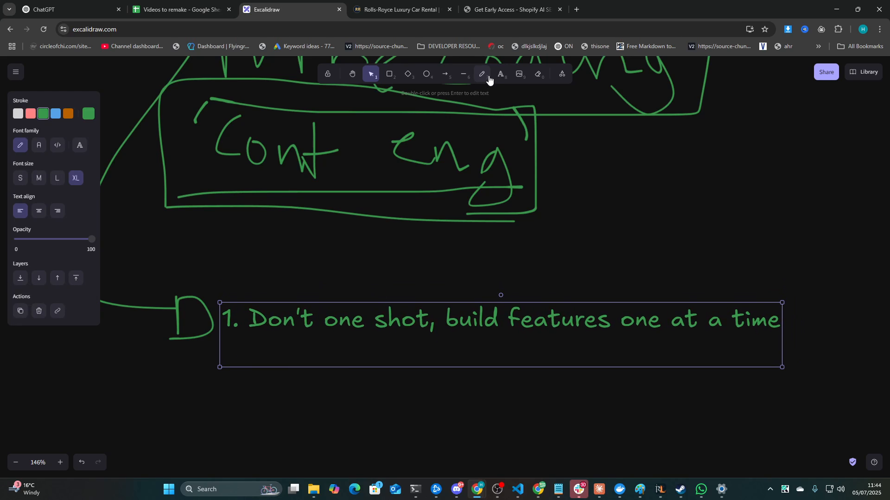
Handwrite 'Claude Code' right of the Cont eng box and resume editing the tips text
left_click(482, 74)
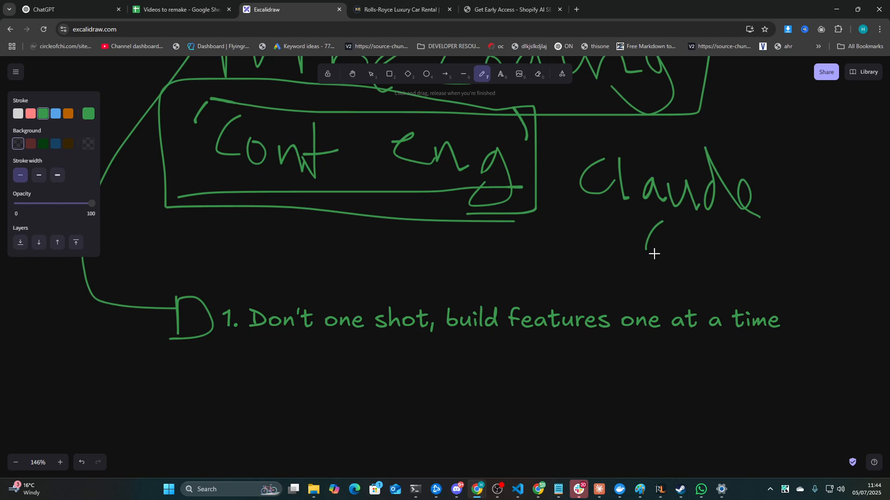
left_click_drag(647, 227, 760, 261)
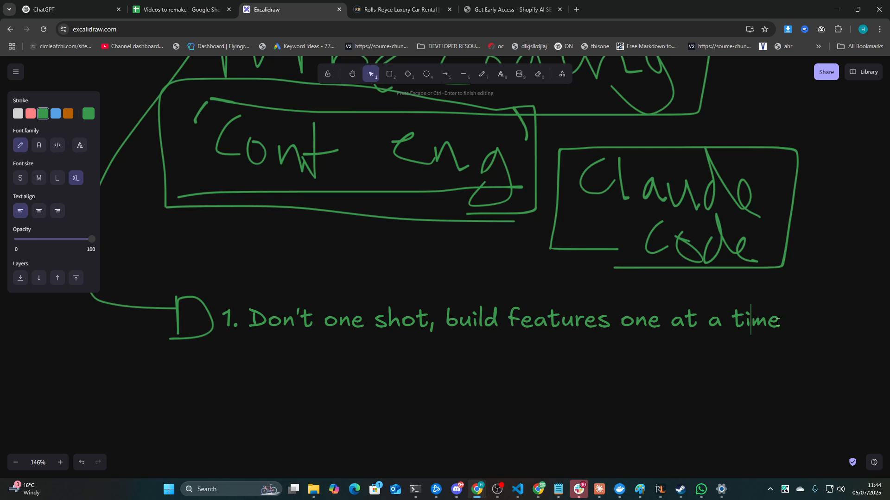
left_click(781, 322)
type("2. `")
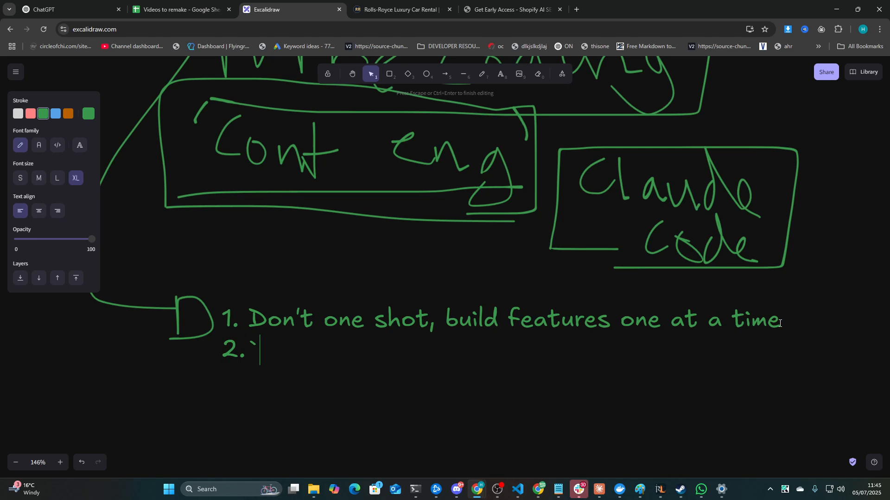
Type tip 2: 'Have some idea of how you want to build, you can build a skeleton in o…'
type("Have so")
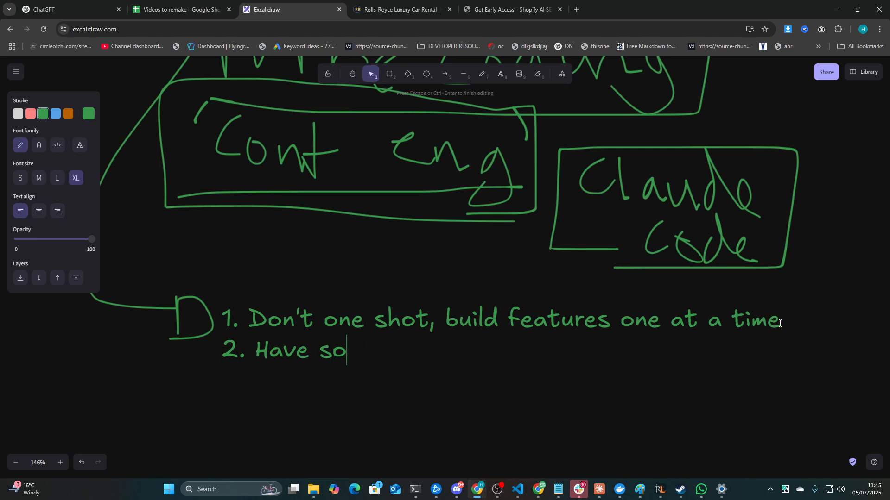
type("me idea of how you wa")
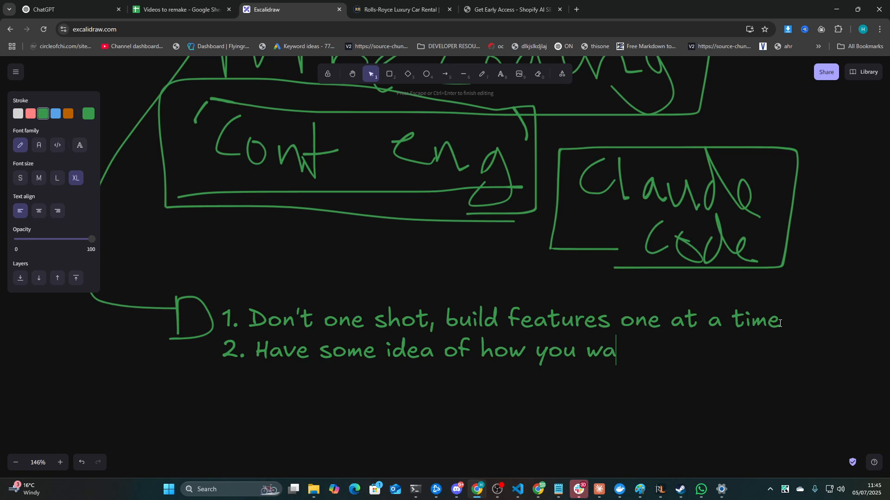
type("nt to build,")
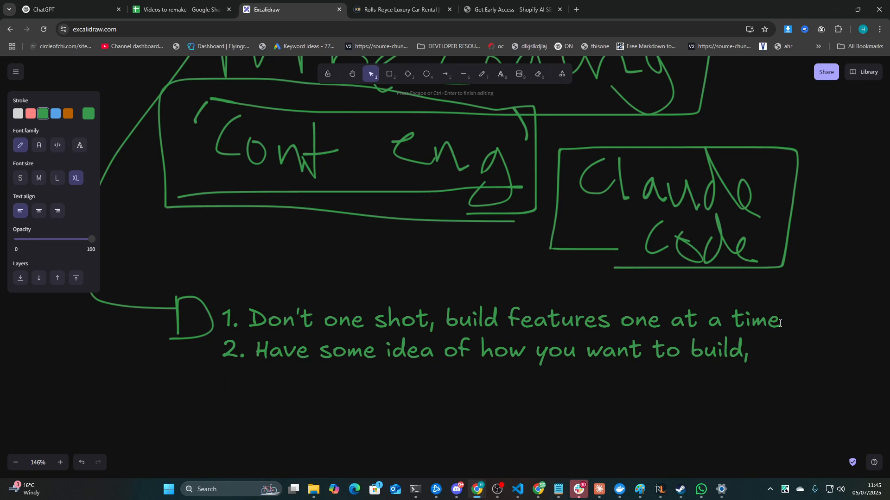
type("you can build")
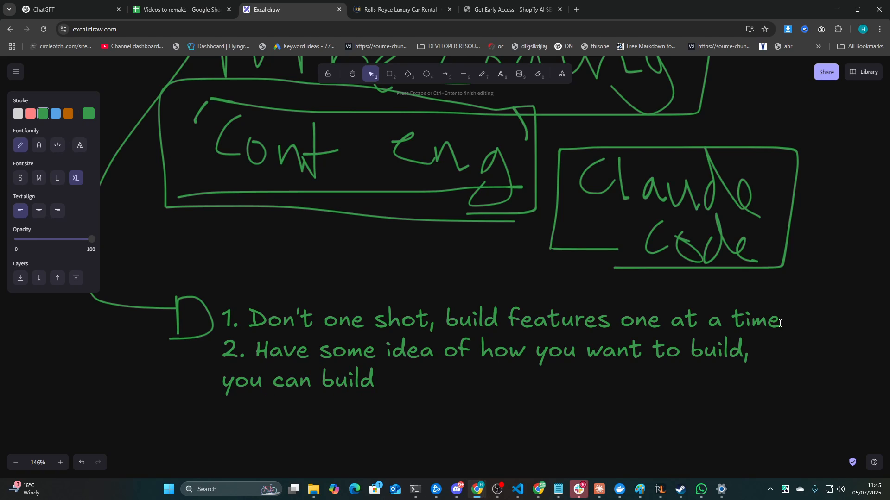
type("a skeleton in o")
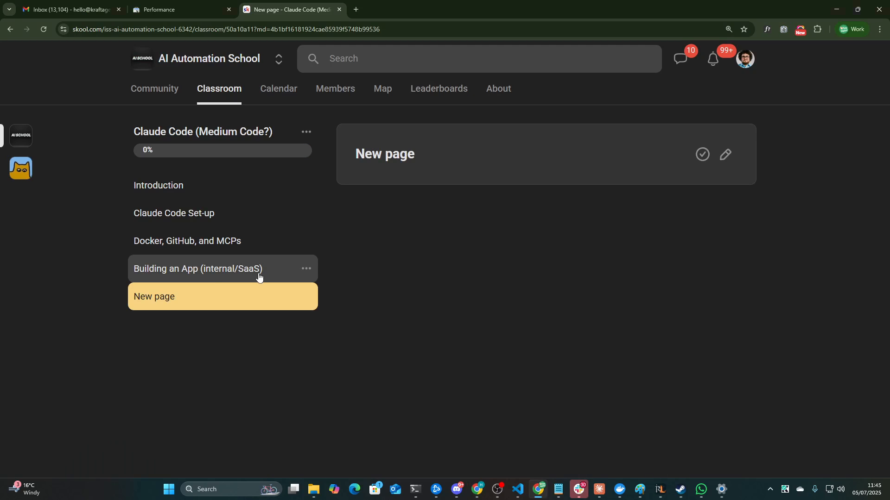
Go to the 'Building an App (internal/SaaS)' lesson and scroll to its stack list
left_click(198, 268)
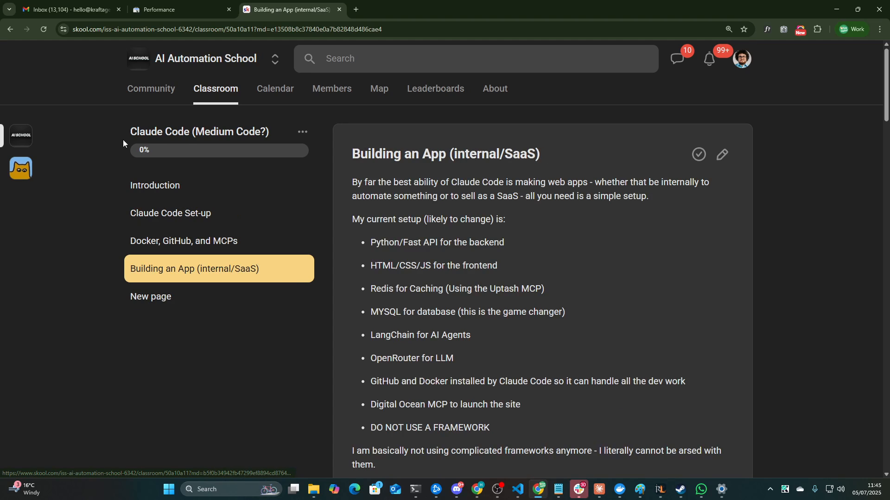
mouse_move(445, 254)
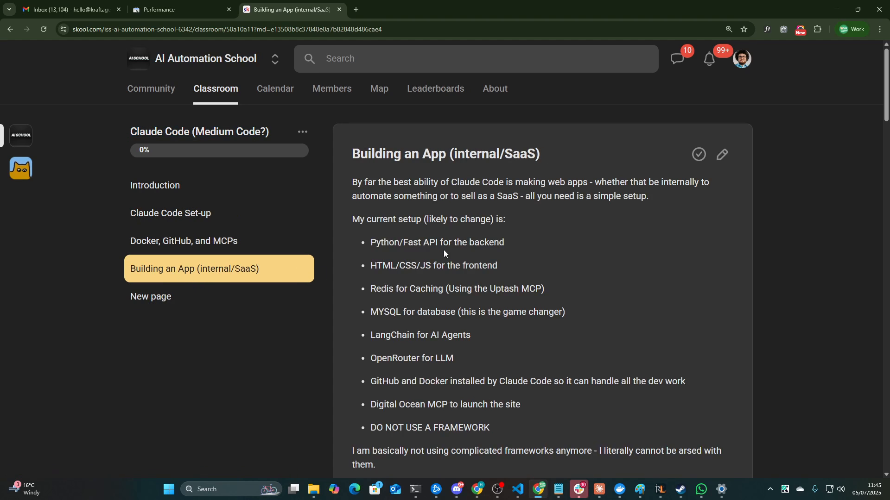
scroll("down", 3)
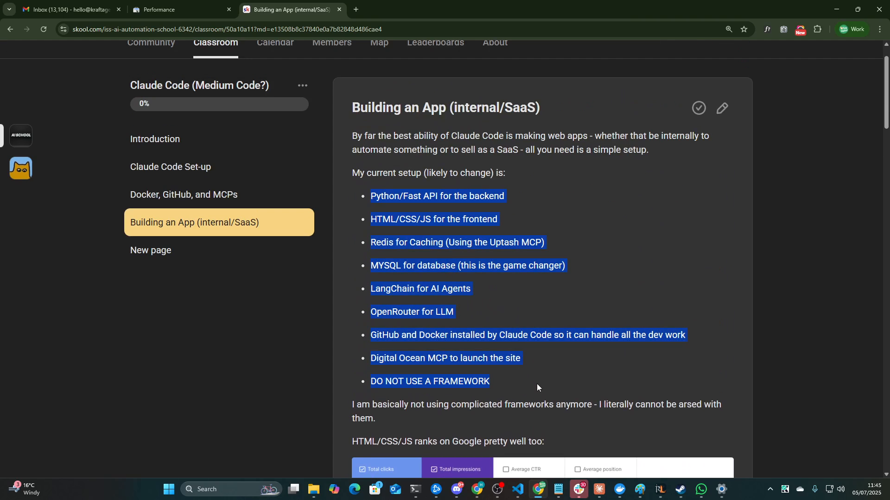
mouse_move(541, 315)
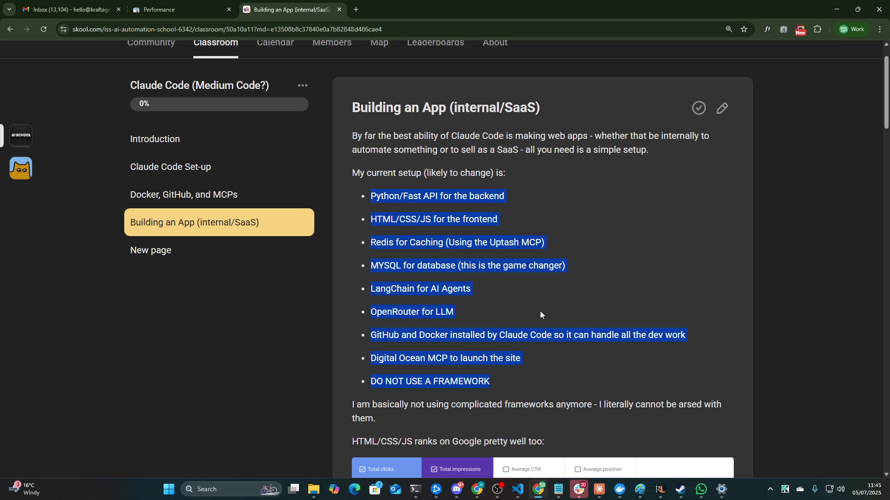
mouse_move(568, 246)
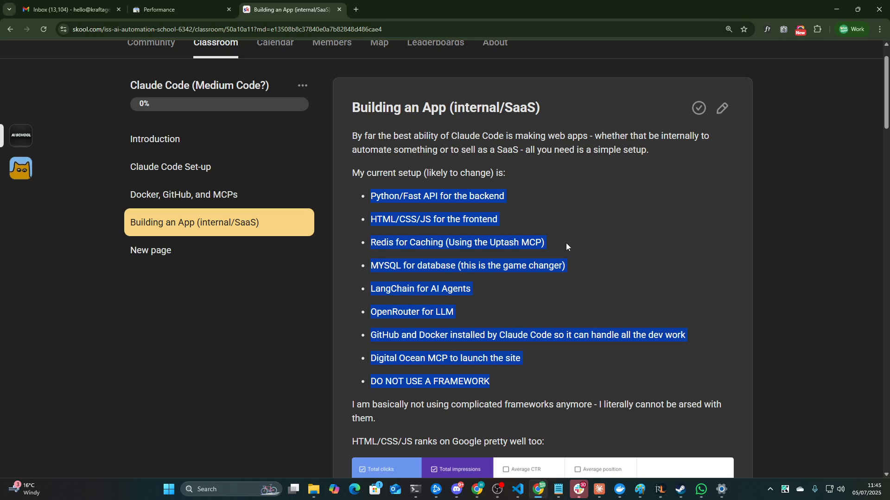
Read the stack items one by one — Redis, LangChain, MySQL for database — highlighting lines
left_click(554, 249)
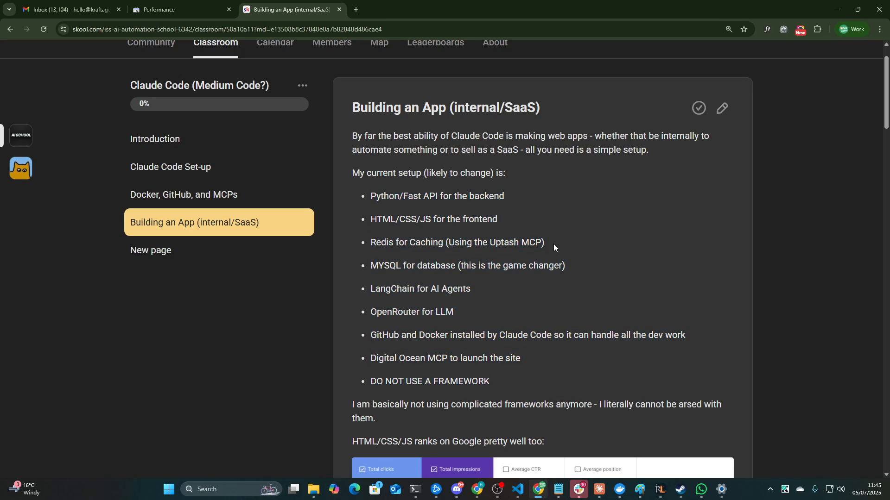
mouse_move(541, 258)
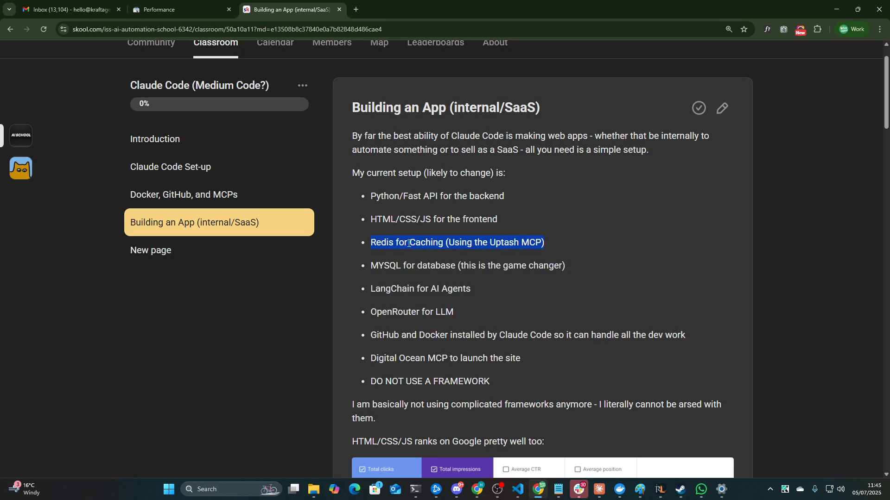
mouse_move(426, 245)
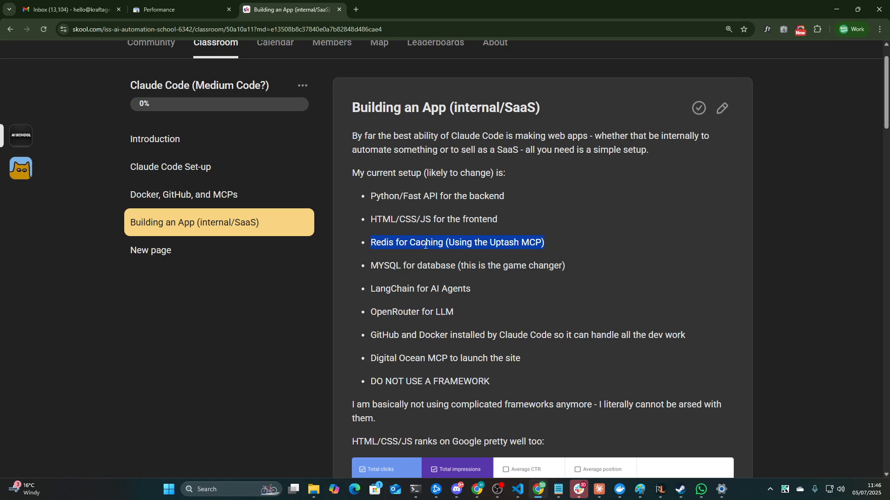
left_click(476, 288)
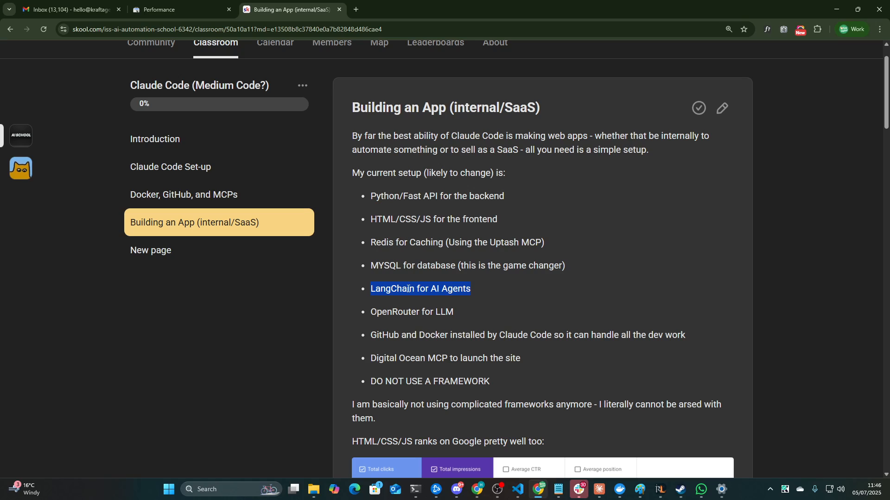
mouse_move(433, 315)
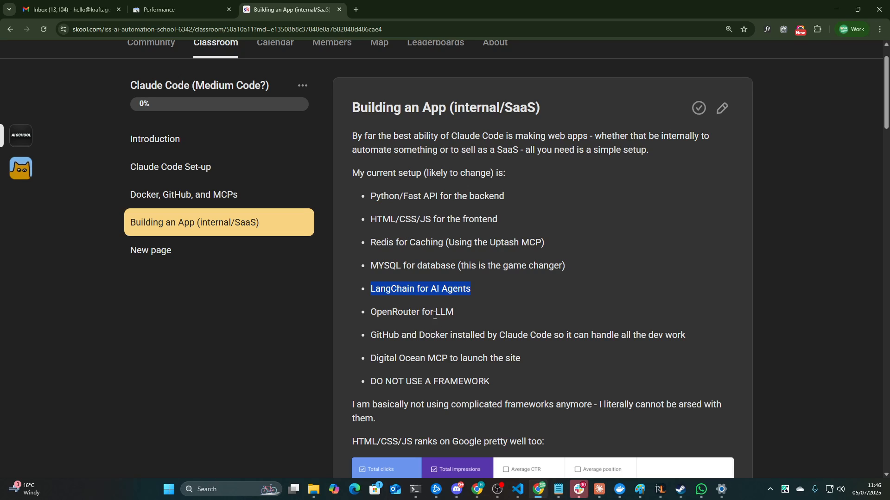
left_click(397, 276)
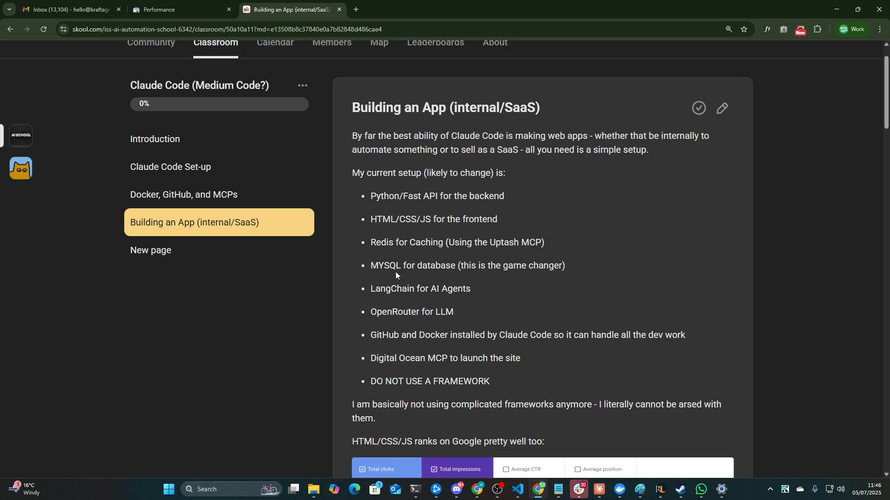
triple_click(467, 265)
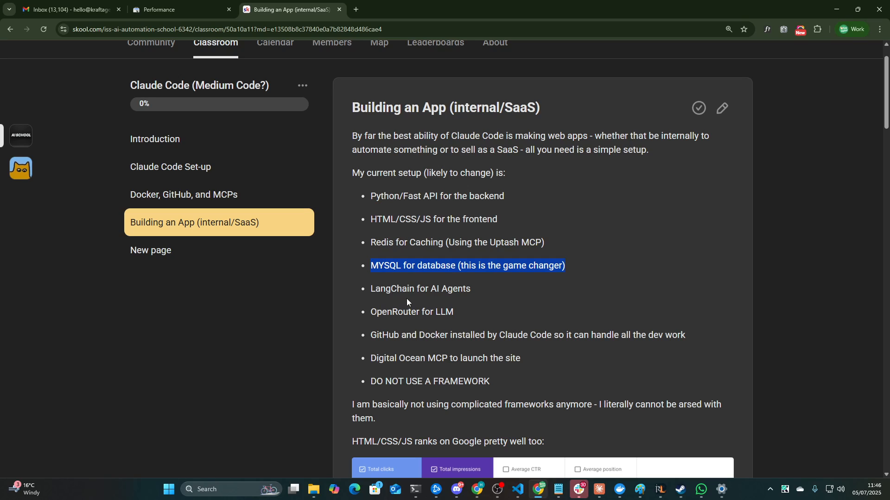
mouse_move(468, 323)
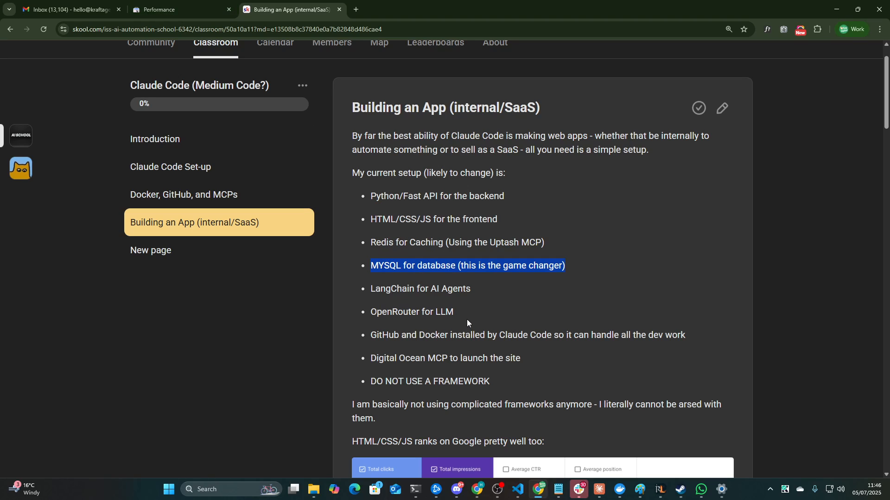
Read down past the stack explanations to the 'Building the App' section and its build prompt
scroll("down", 3)
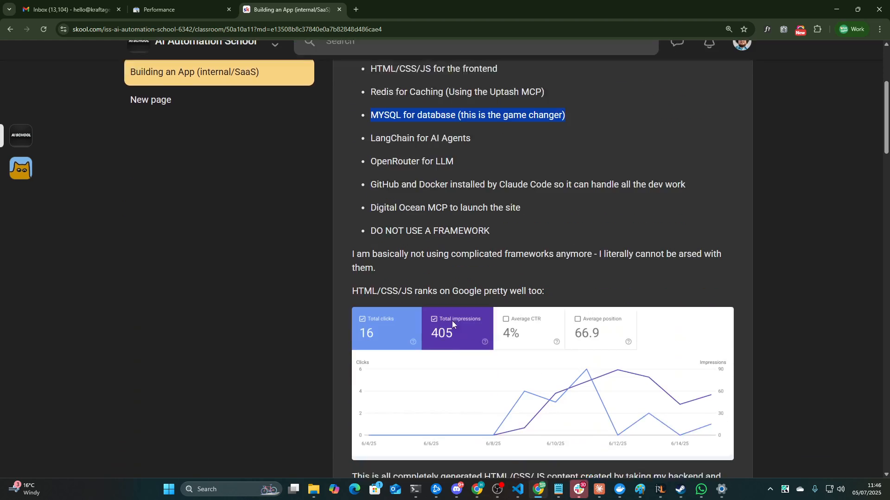
scroll("down", 3)
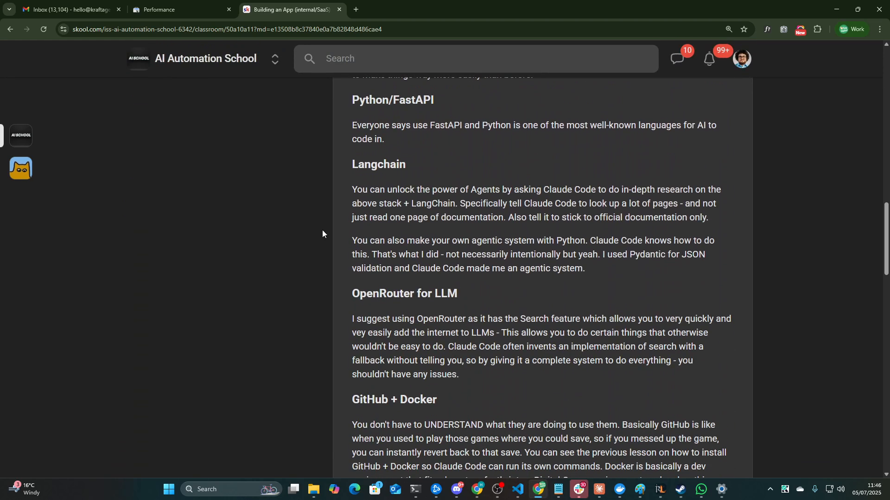
scroll("down", 3)
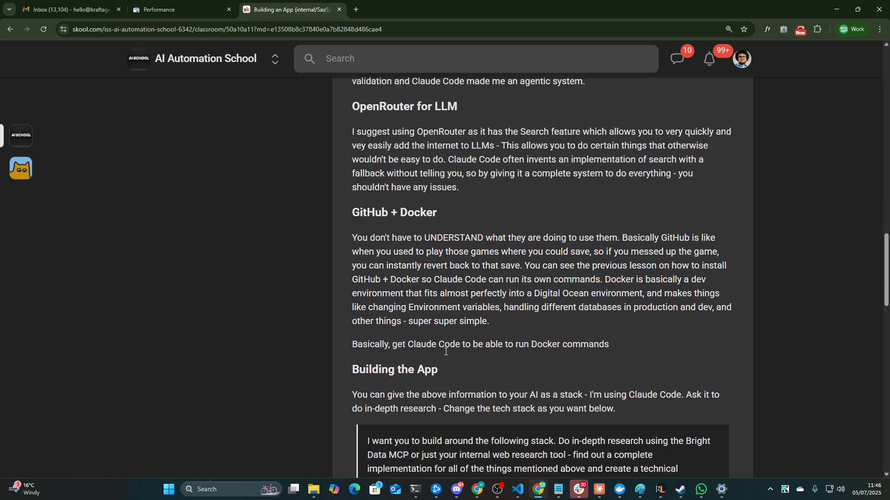
scroll("down", 3)
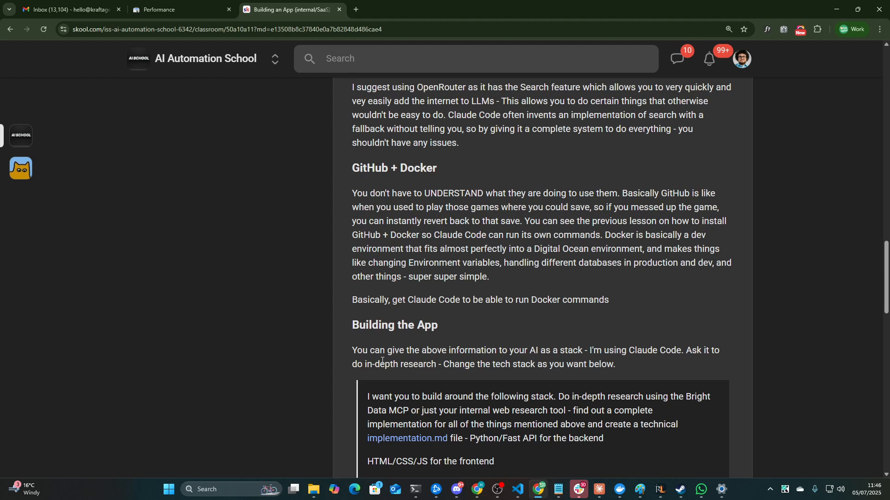
scroll("down", 3)
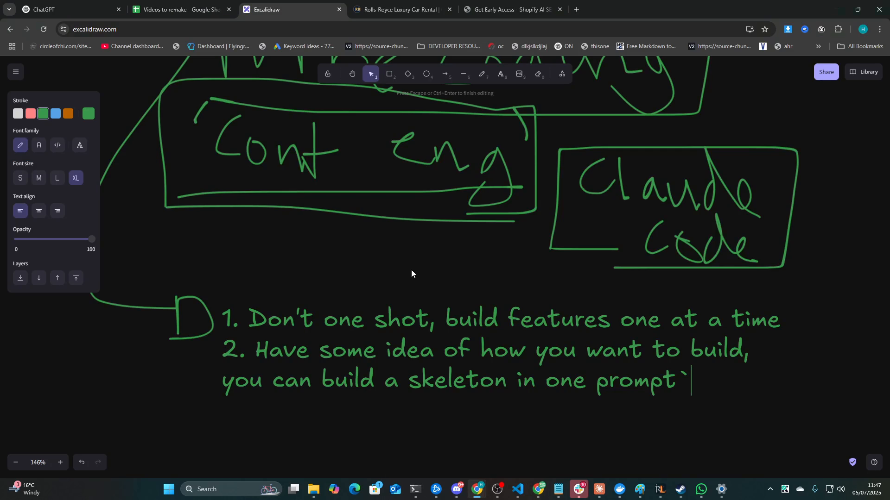
left_click_drag(408, 379, 676, 380)
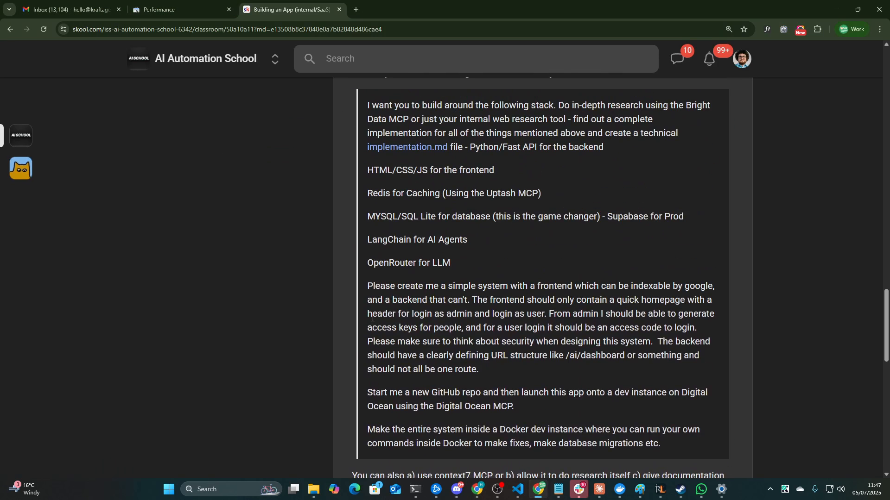
Read the prompt's research instruction and its list of stack technologies, highlighting each passage
left_click_drag(366, 105, 616, 155)
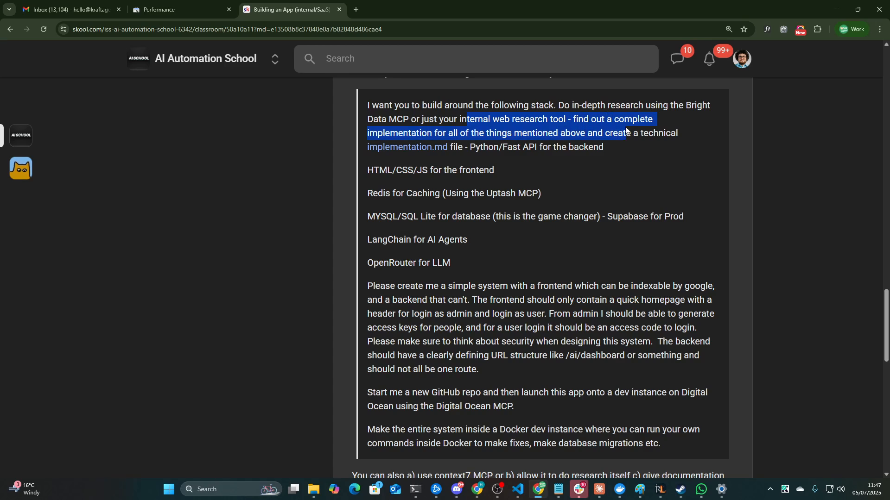
left_click(395, 168)
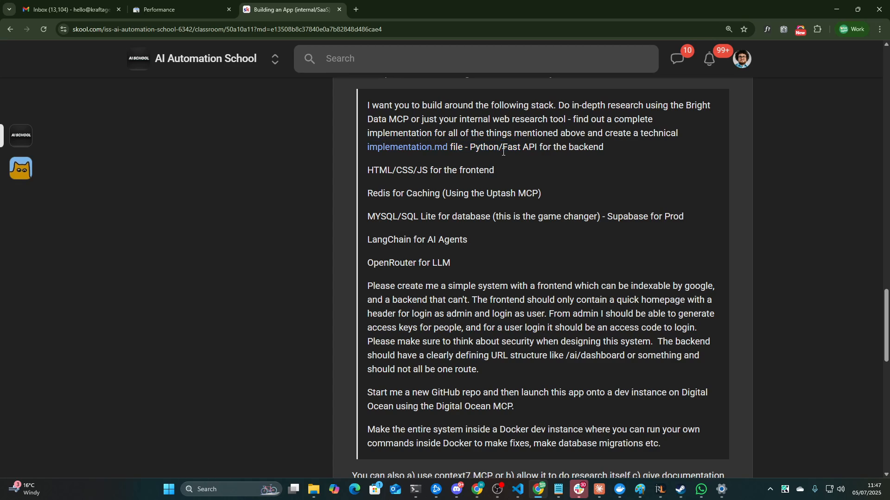
mouse_move(491, 156)
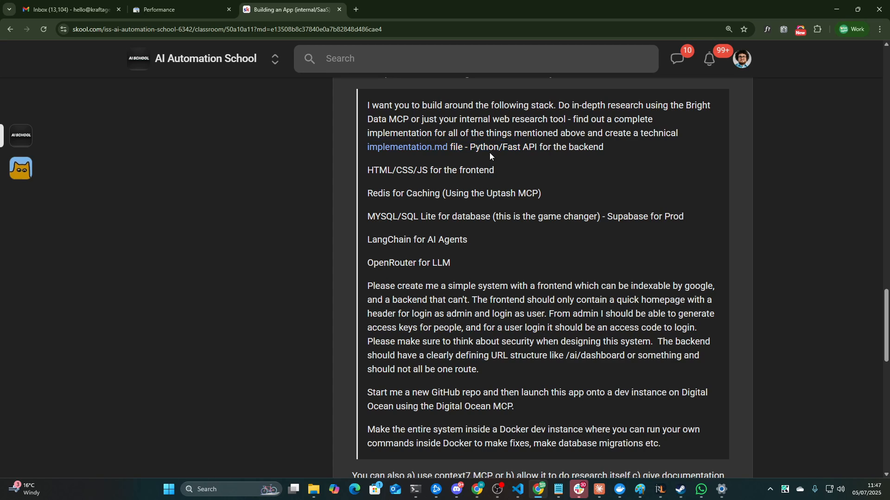
left_click_drag(470, 147, 452, 262)
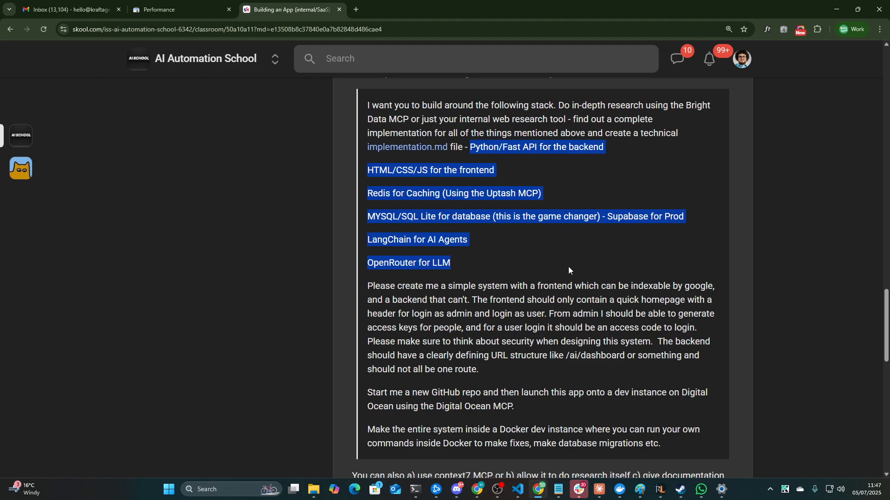
left_click(647, 161)
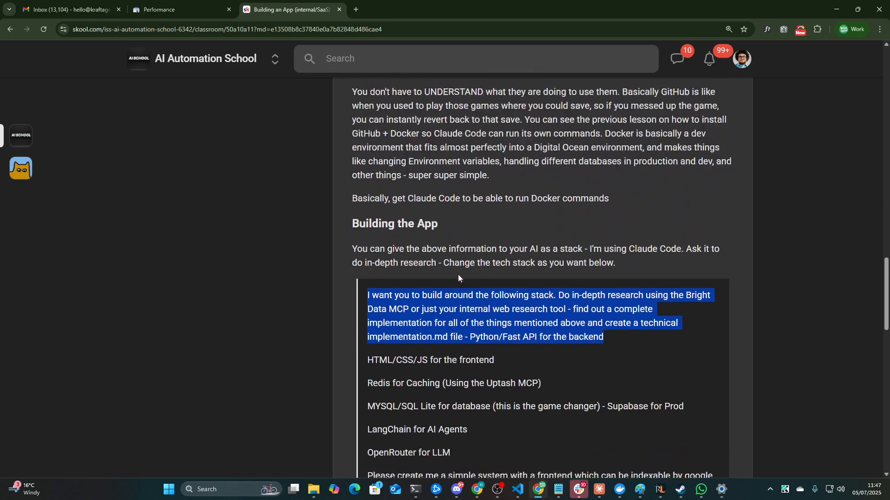
Read the later GitHub repo and Docker dev instance sentences of the prompt
scroll("down", 3)
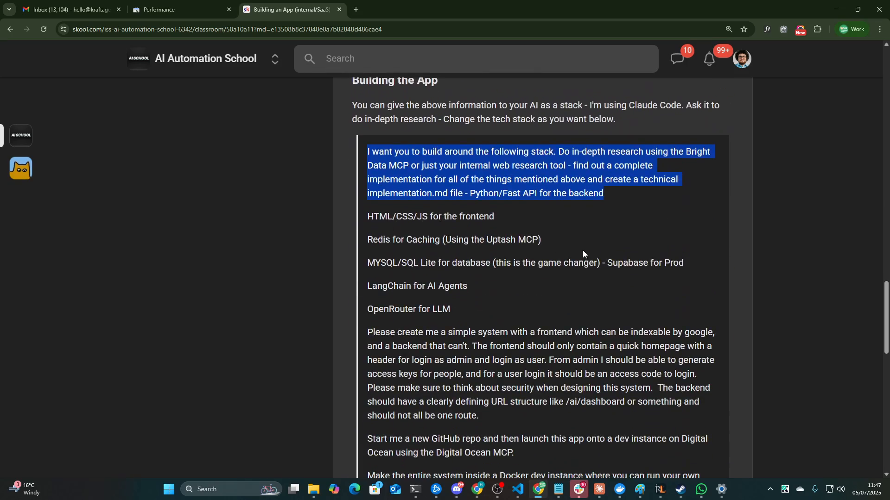
scroll("down", 3)
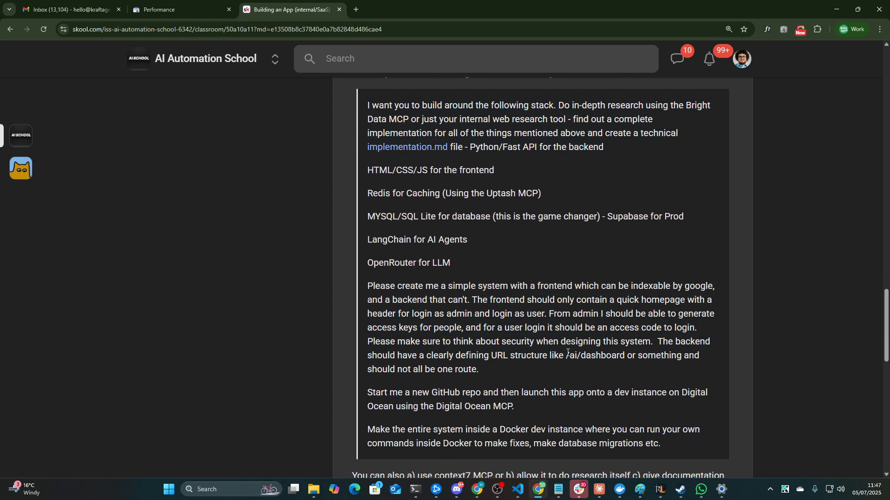
mouse_move(611, 328)
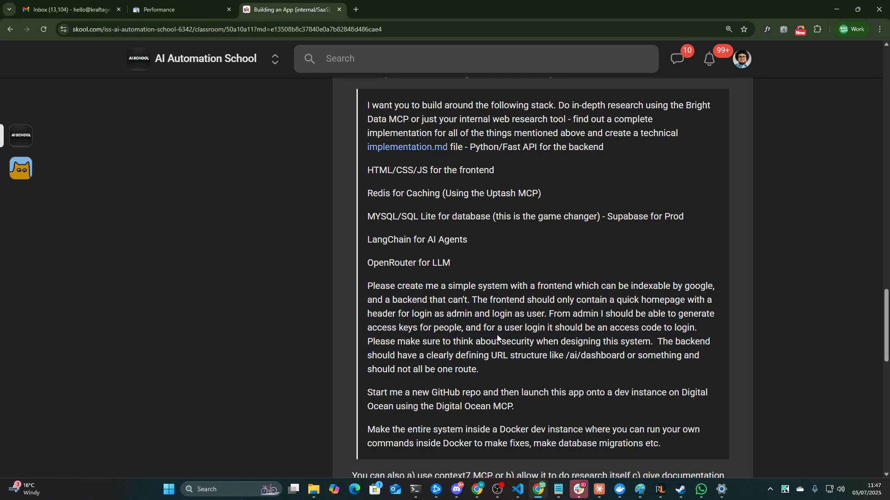
mouse_move(496, 329)
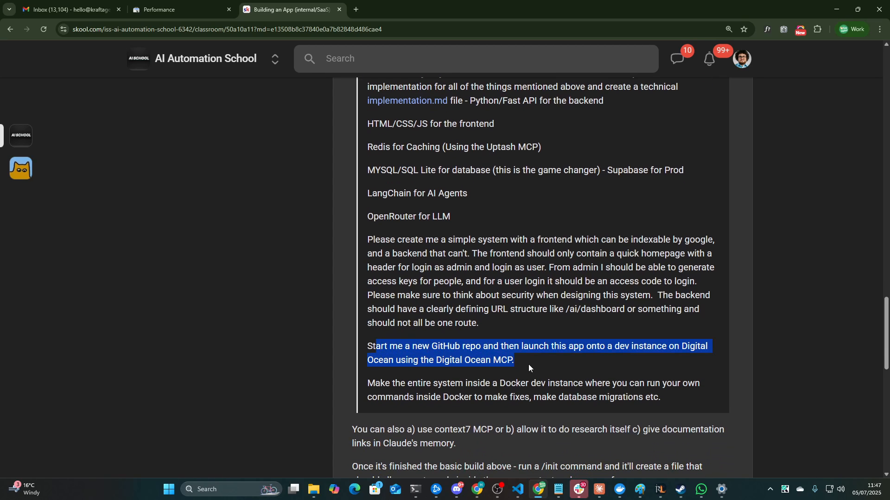
left_click(532, 360)
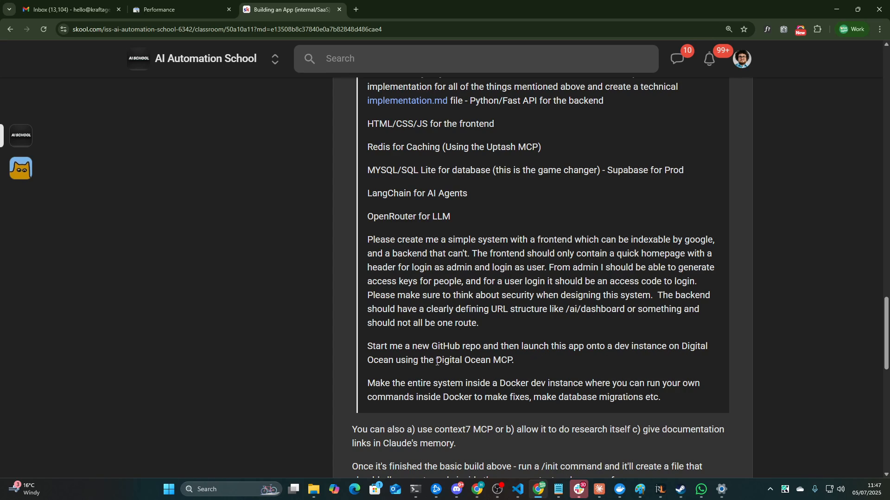
left_click_drag(471, 383, 629, 397)
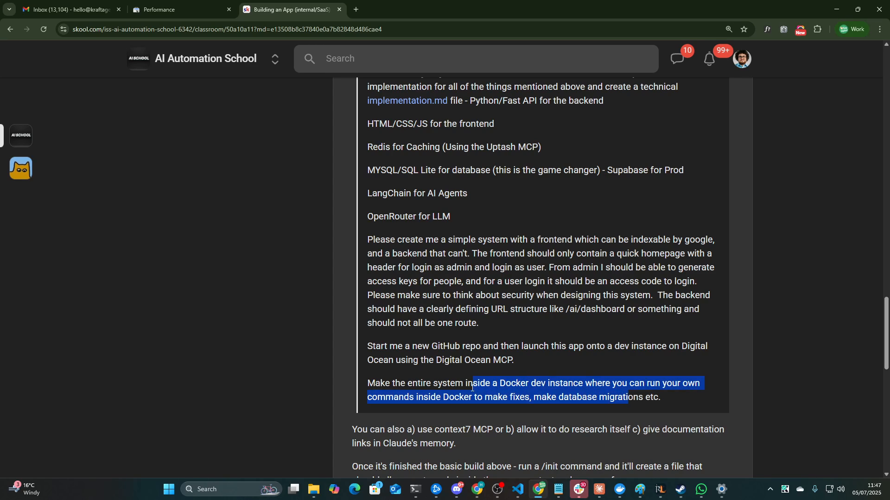
left_click(480, 380)
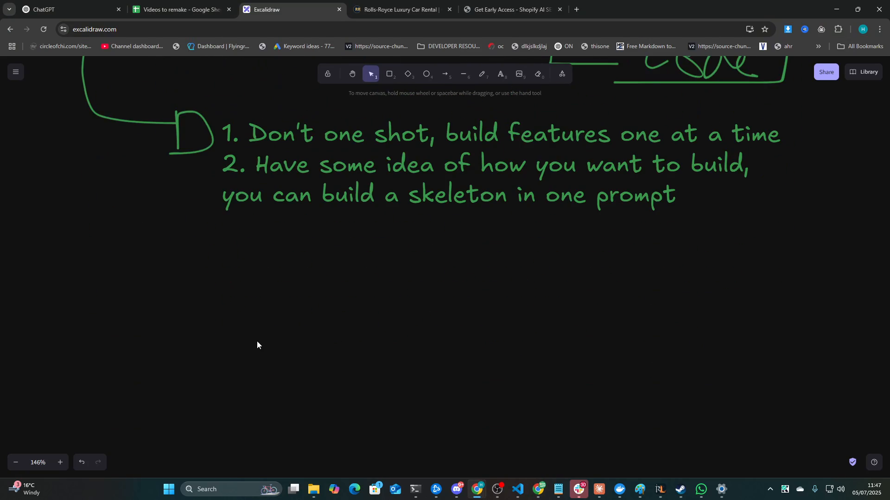
Freehand a large loop around the three circles and a line linking the middle and right ones
left_click(481, 75)
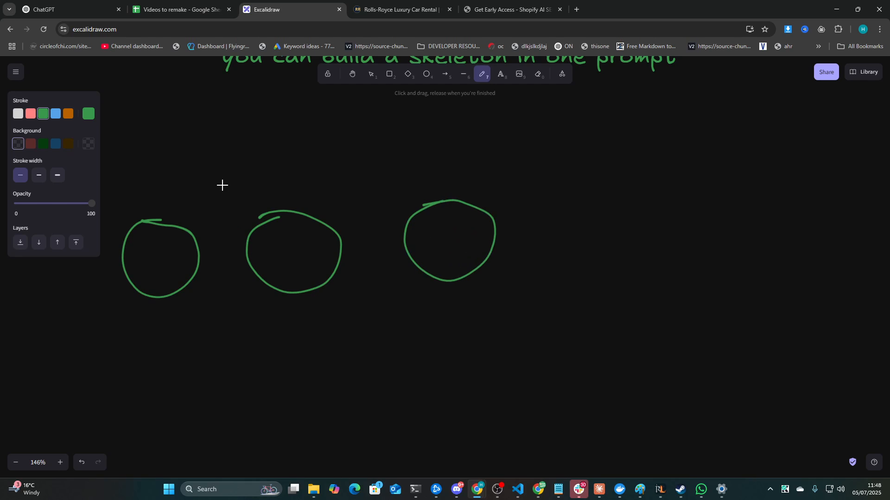
left_click_drag(221, 183, 345, 177)
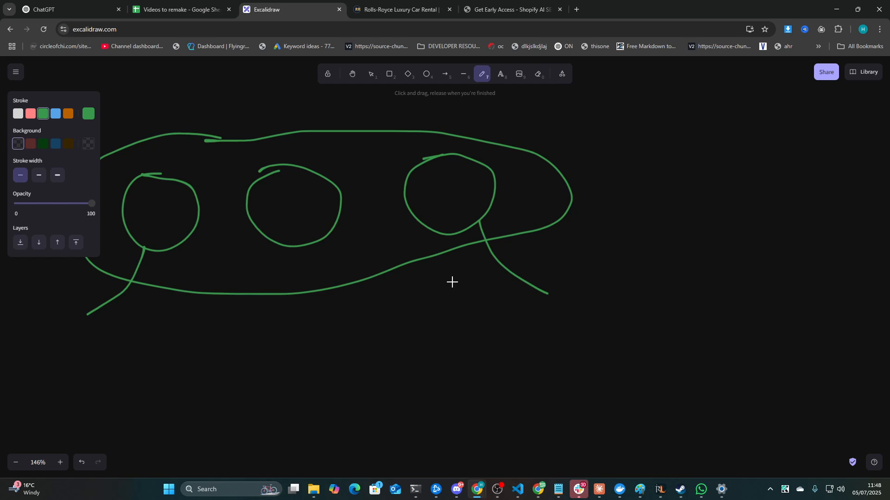
mouse_move(455, 228)
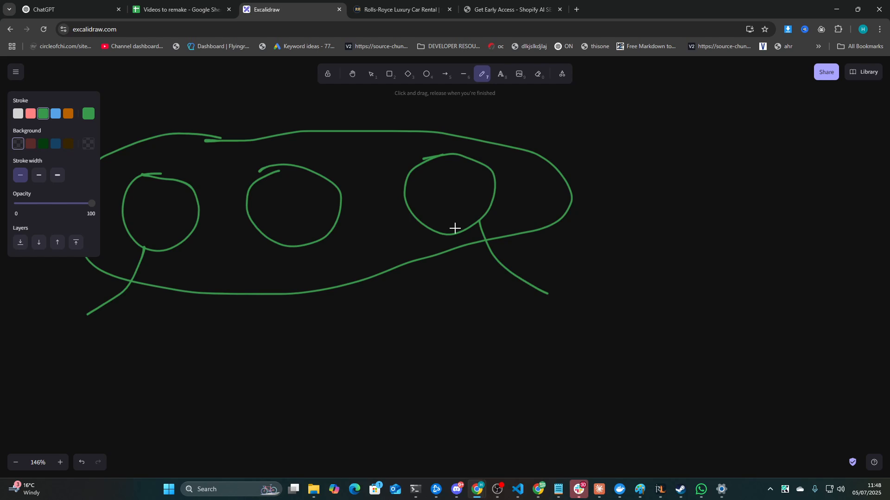
left_click_drag(329, 187, 404, 195)
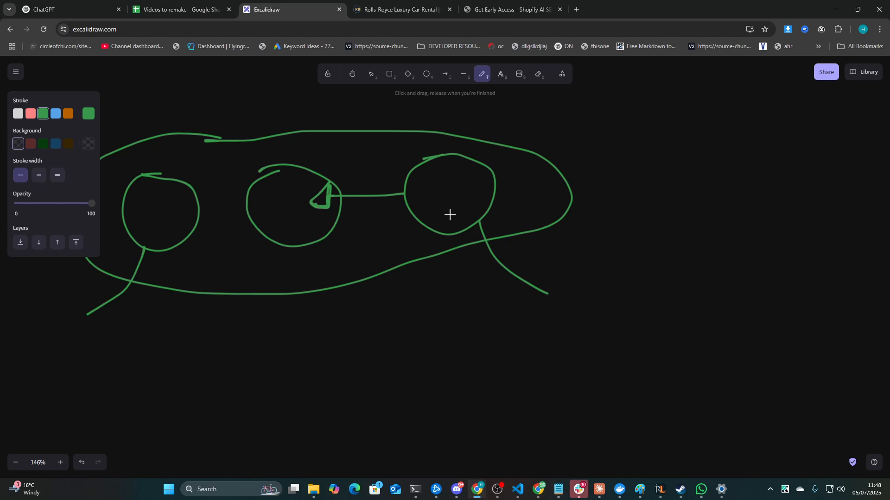
mouse_move(548, 215)
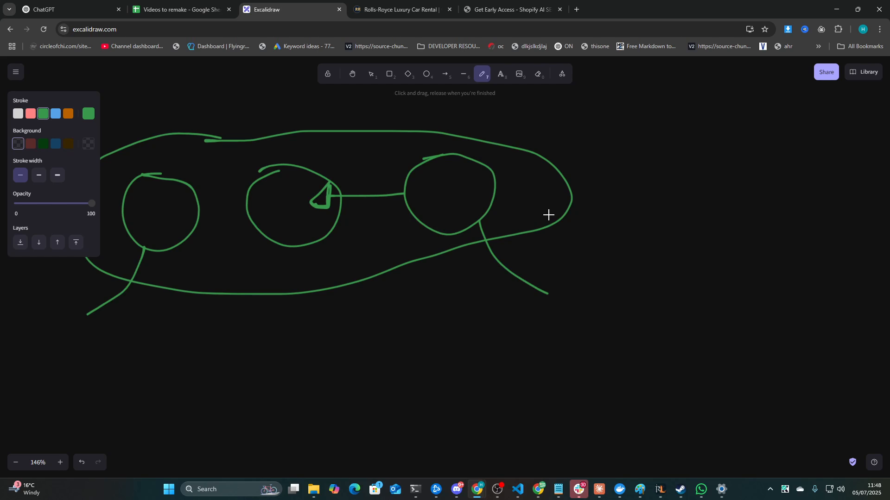
scroll("down", 3)
type("3.")
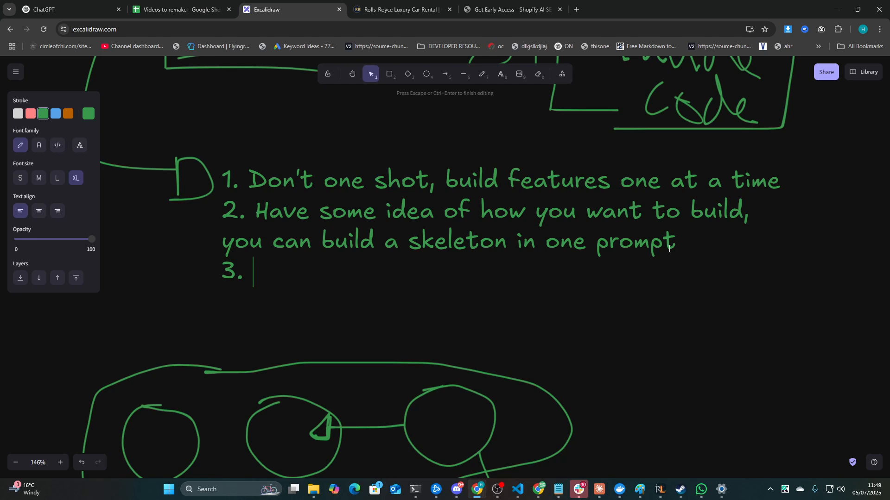
Write tip 3: scrape many relevant documentation pages and store that inside implementation.md
type("Telling Claude Code to")
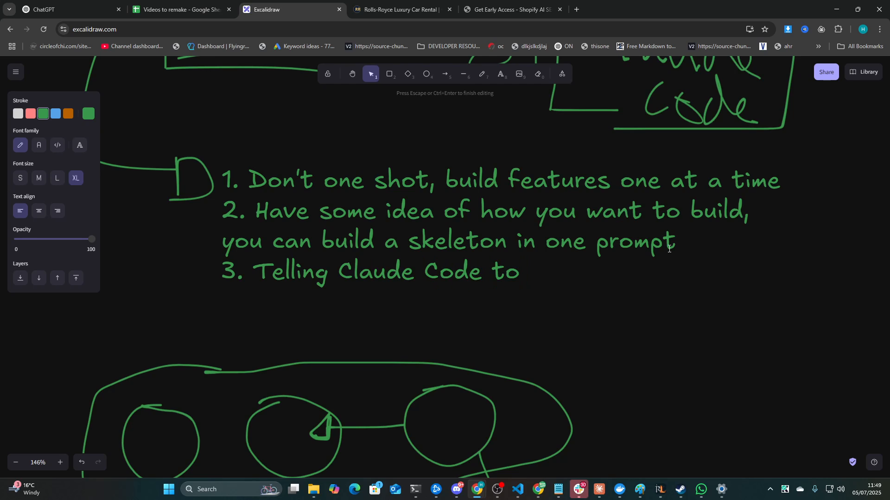
type("scrape")
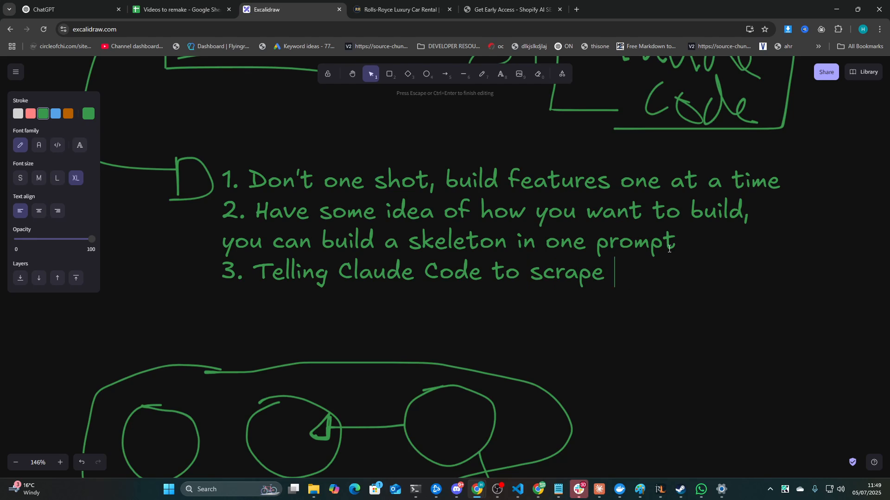
type("many relevant")
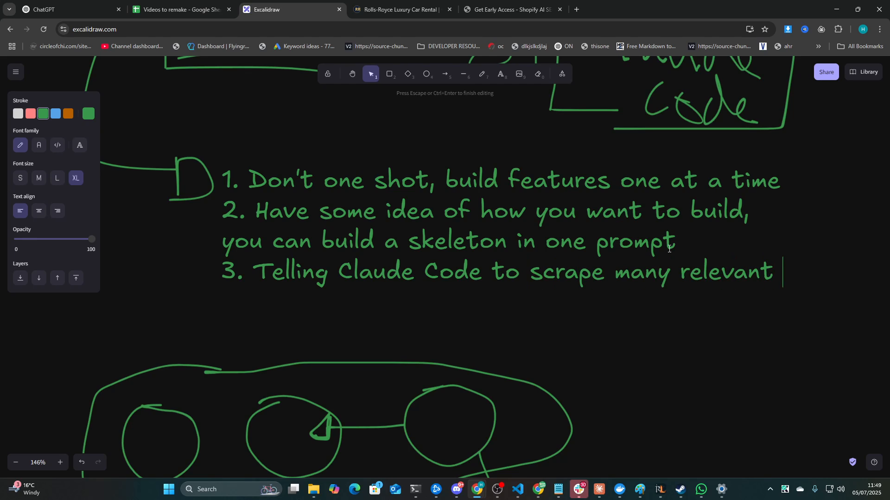
type("pages of a documenta")
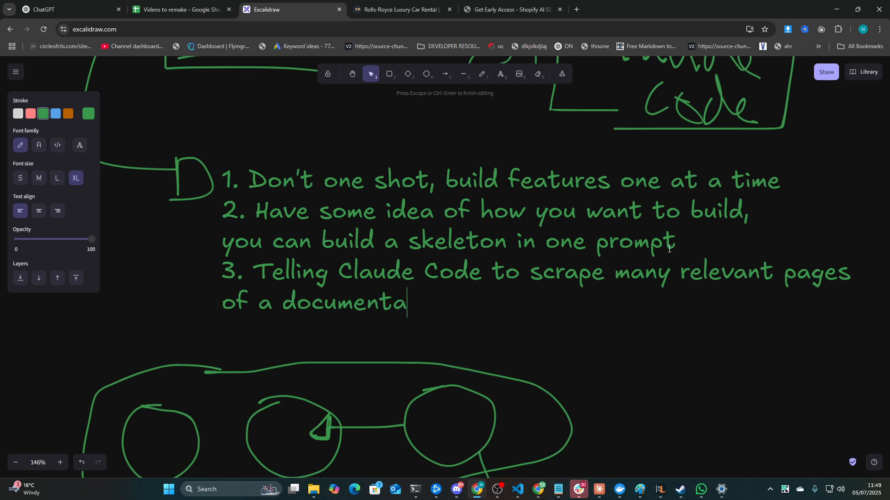
type("tion and store that")
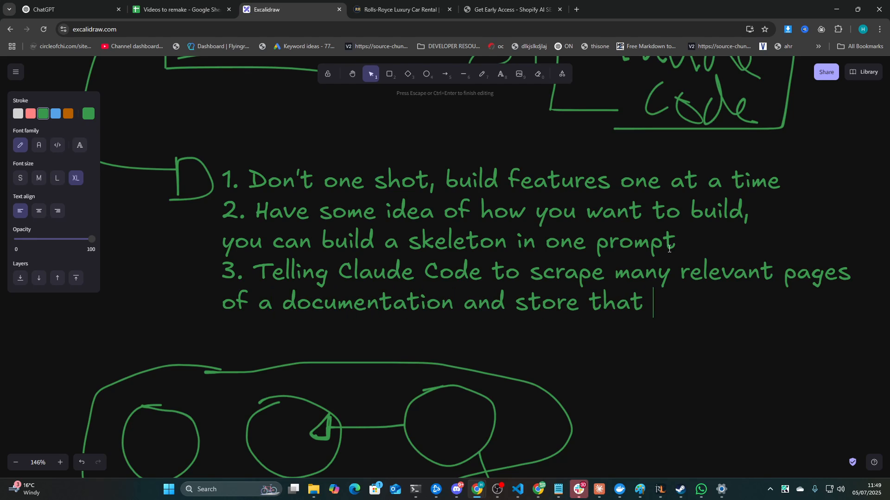
type("inside the implementation")
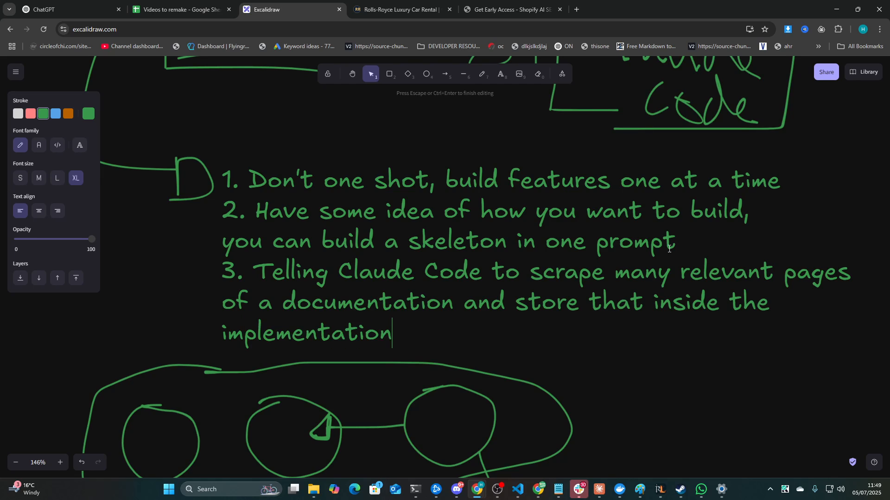
type(".md")
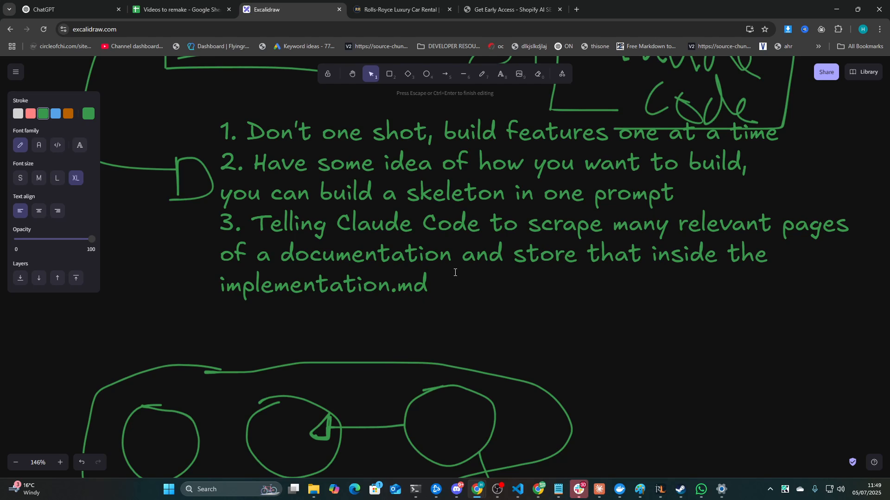
Begin tip 4 with '4. Look for sites with llm.txt'
type("4. Look for")
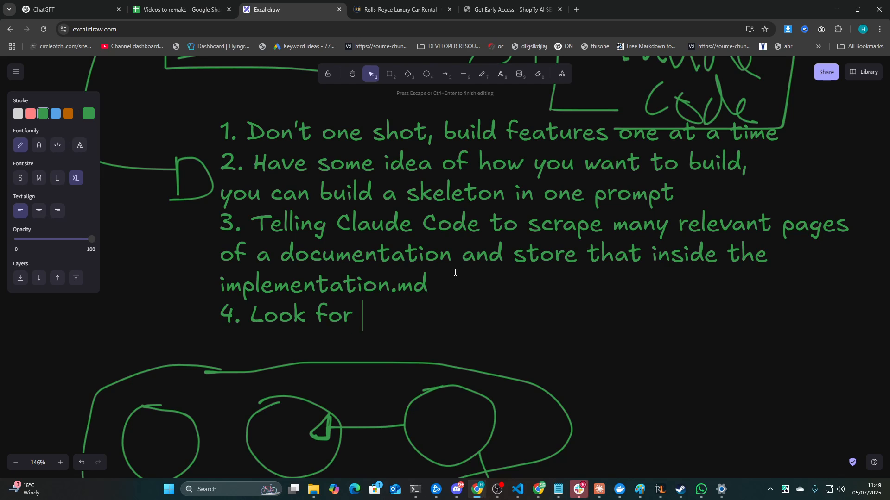
type("sites with llm.txt")
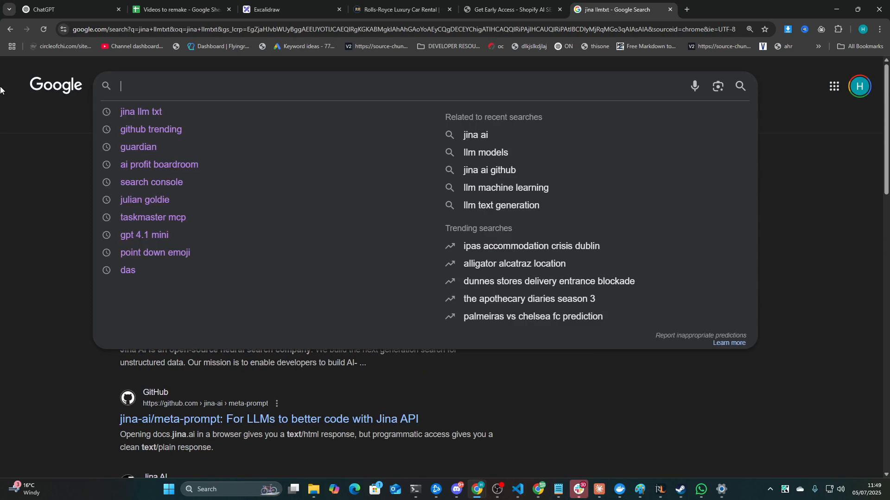
Search 'anthropic llmtxt', browse the docs.anthropic.com llms.txt index, then return to the whiteboard
type("anthropic llmtxt")
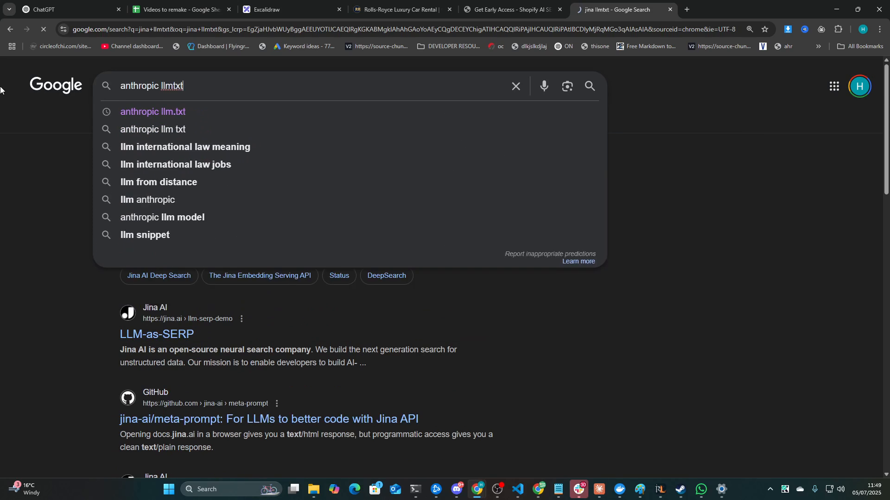
left_click(152, 111)
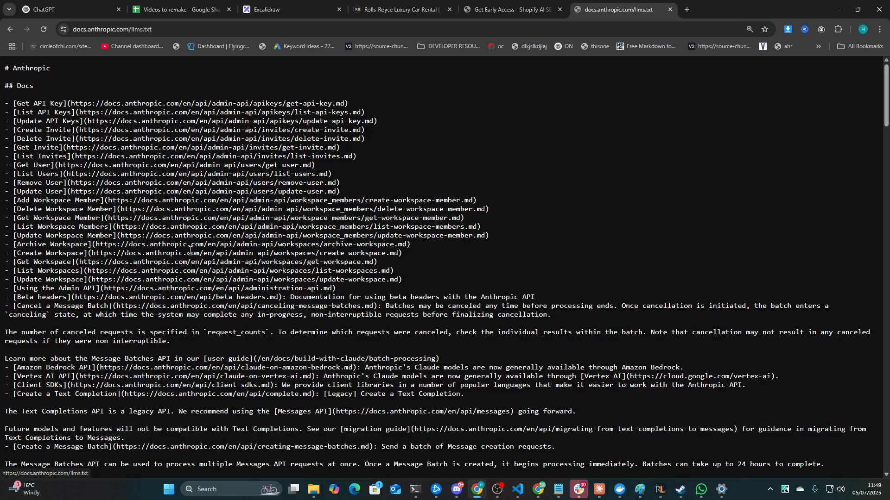
scroll("down", 3)
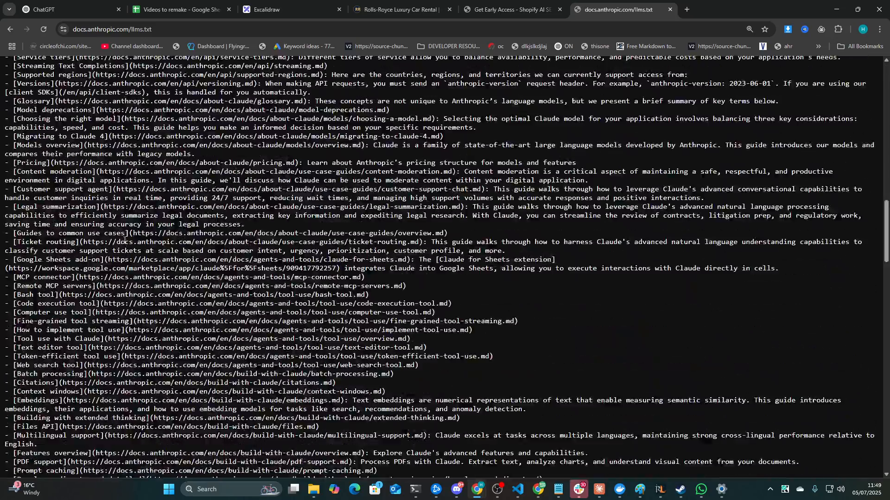
scroll("down", 3)
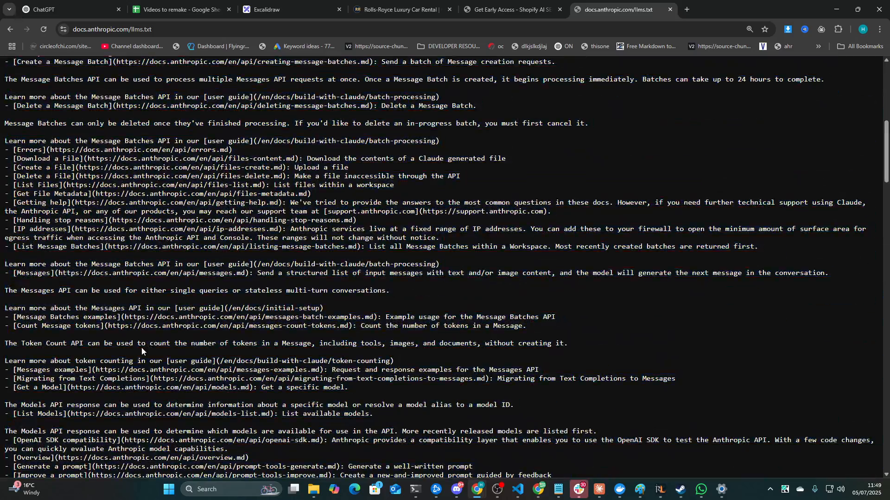
scroll("down", 3)
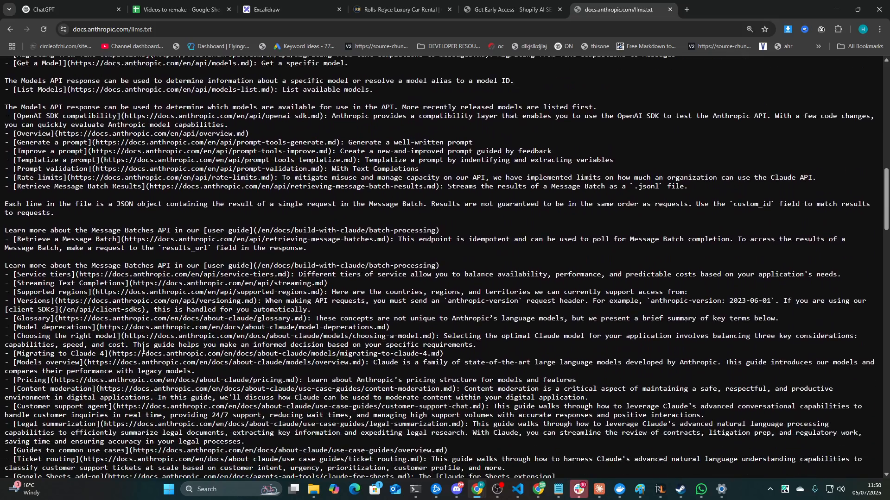
scroll("down", 3)
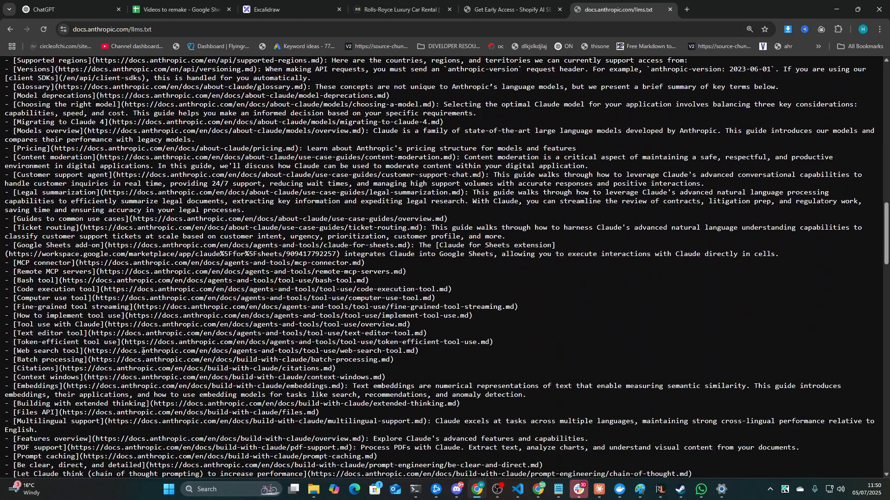
scroll("down", 3)
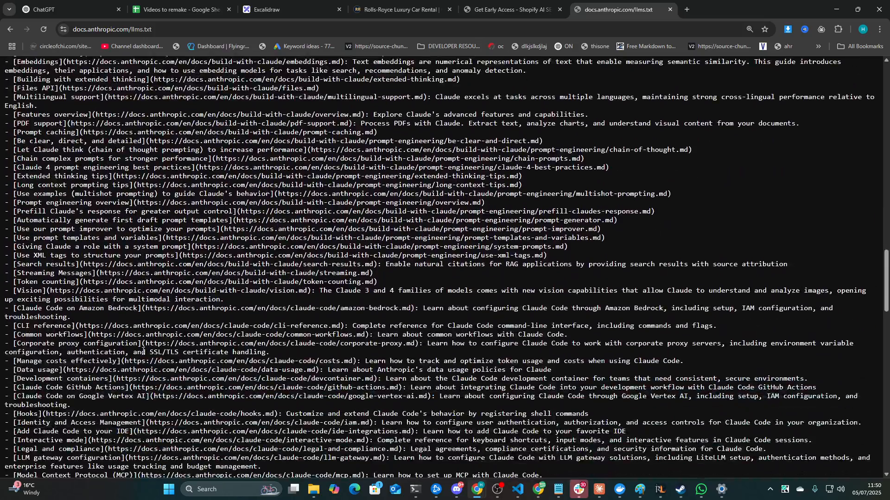
scroll("down", 3)
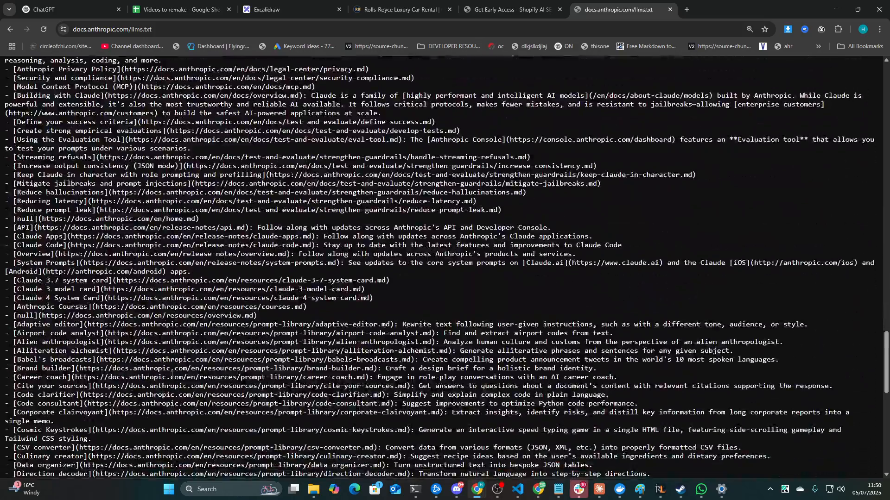
scroll("down", 3)
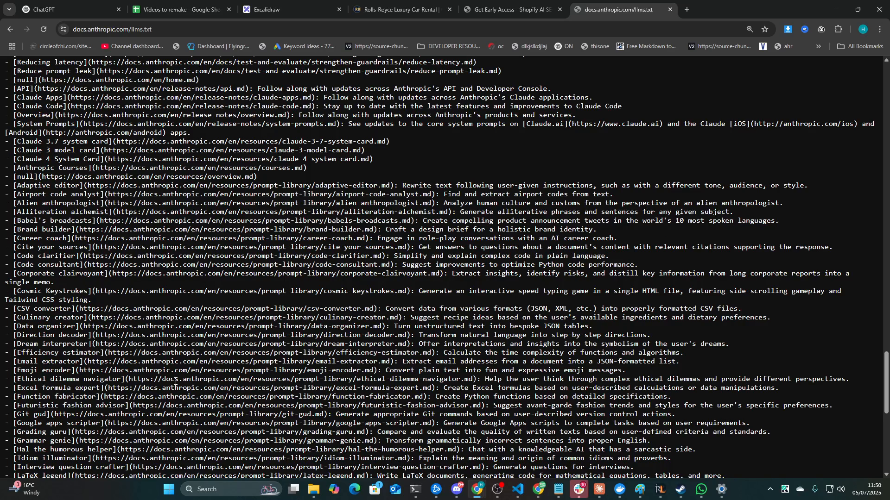
left_click(267, 9)
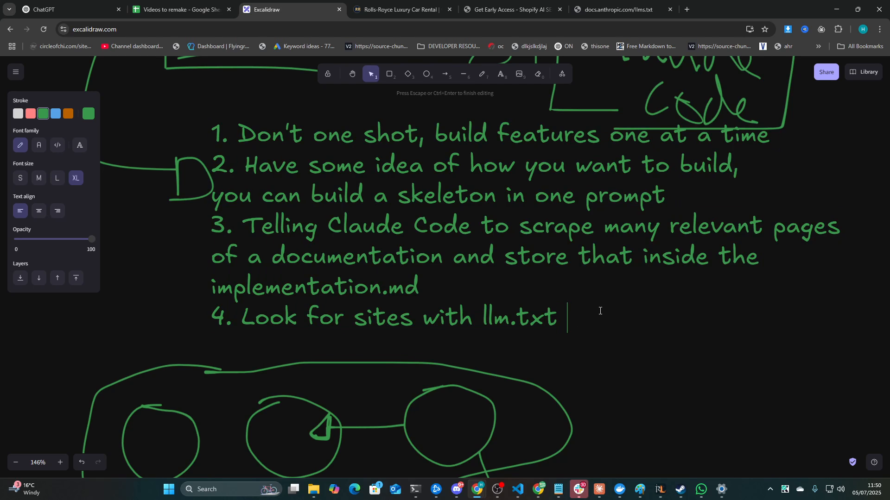
Extend tip 4: '- ensure to tell the ai put REAL code CORRECT code samples from the docu…'
type("- ensure to tell the ai to")
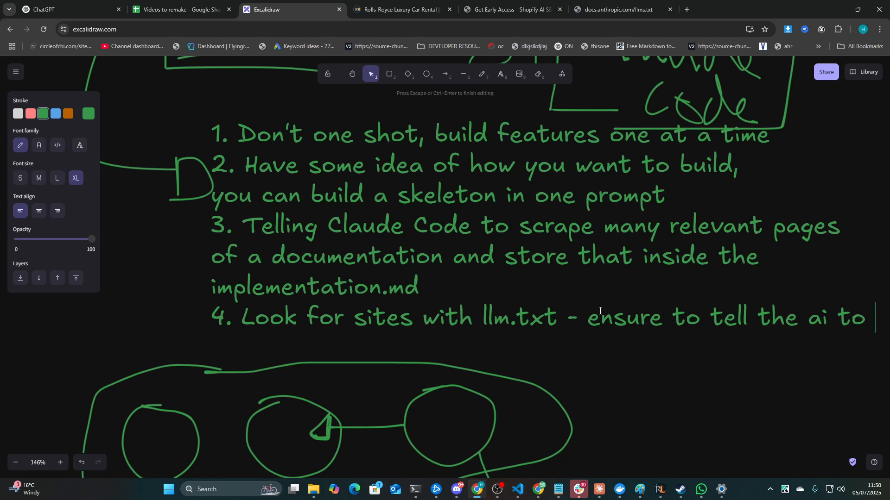
type("put REAL code")
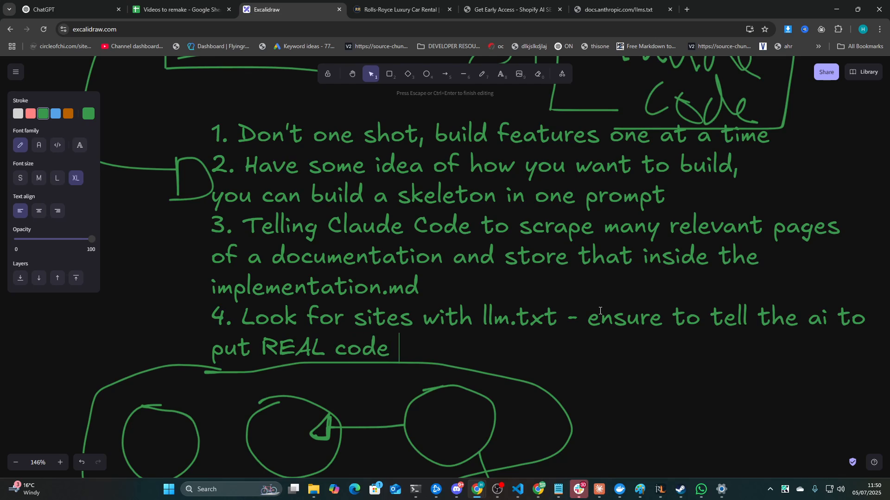
type("CORRE")
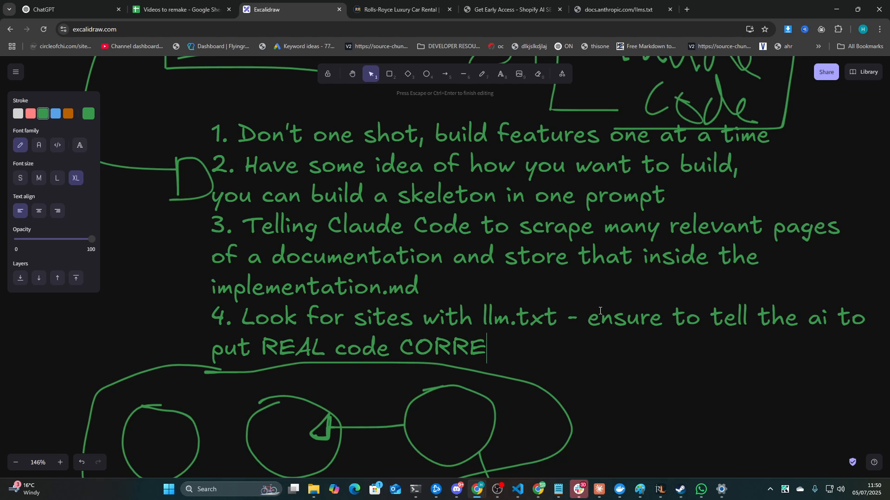
type("CT code samples")
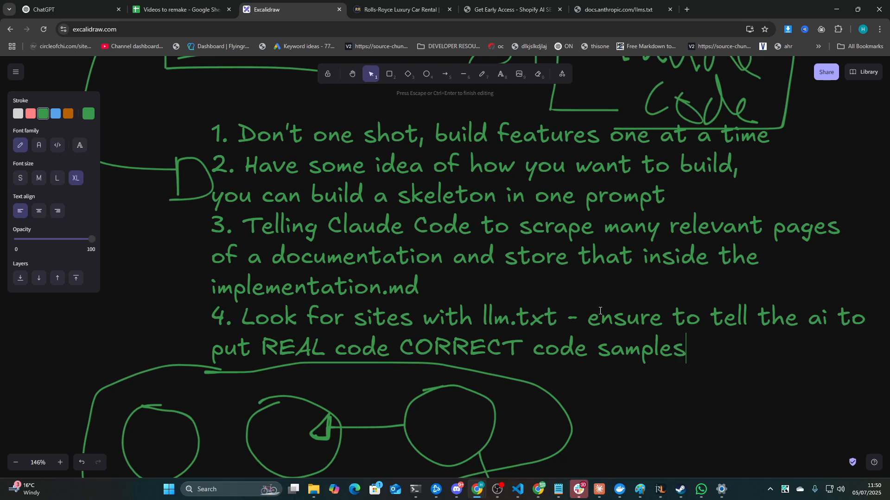
type("from the documentation")
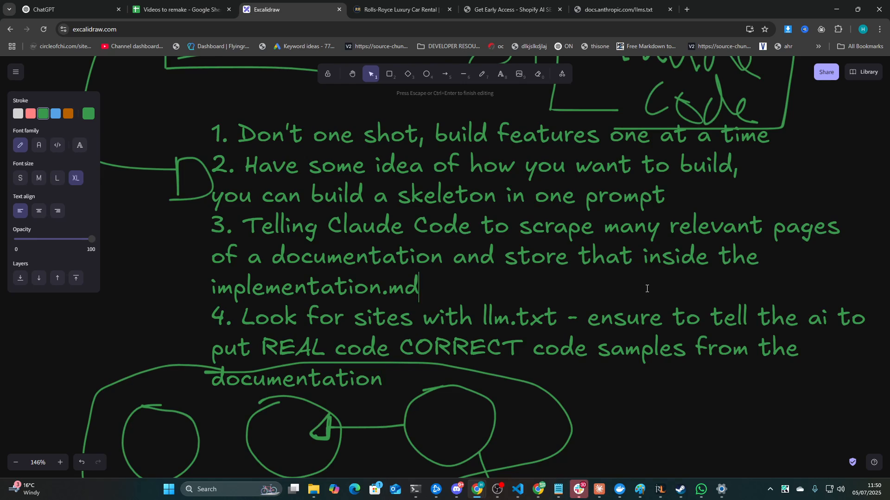
scroll("down", 3)
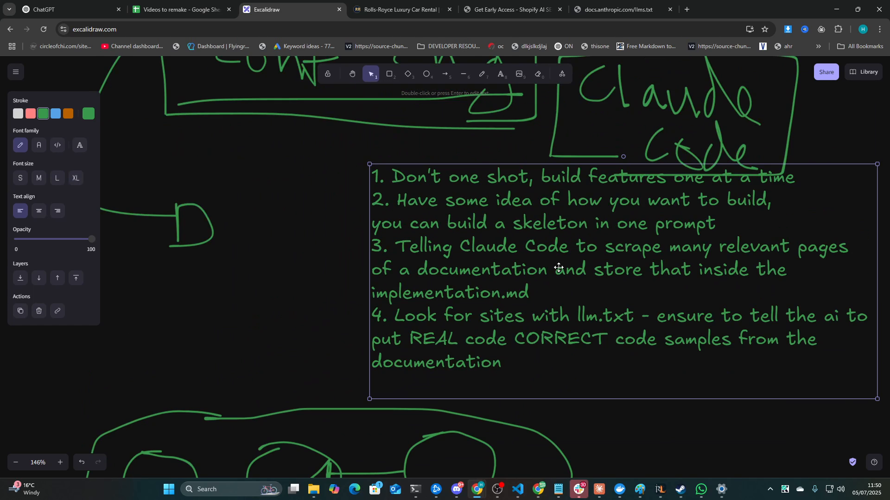
Move the four-tip text block left so it sits beside the D bracket under the Claude Code box
left_click_drag(558, 268, 409, 274)
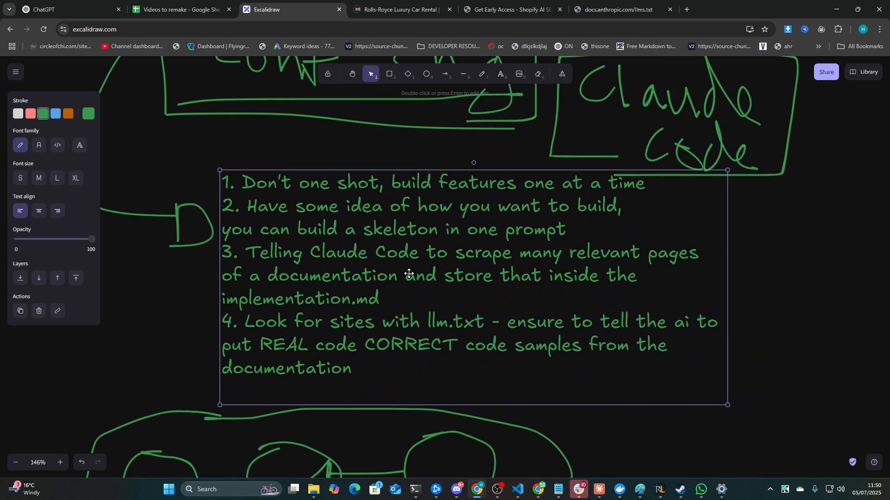
left_click_drag(409, 274, 475, 266)
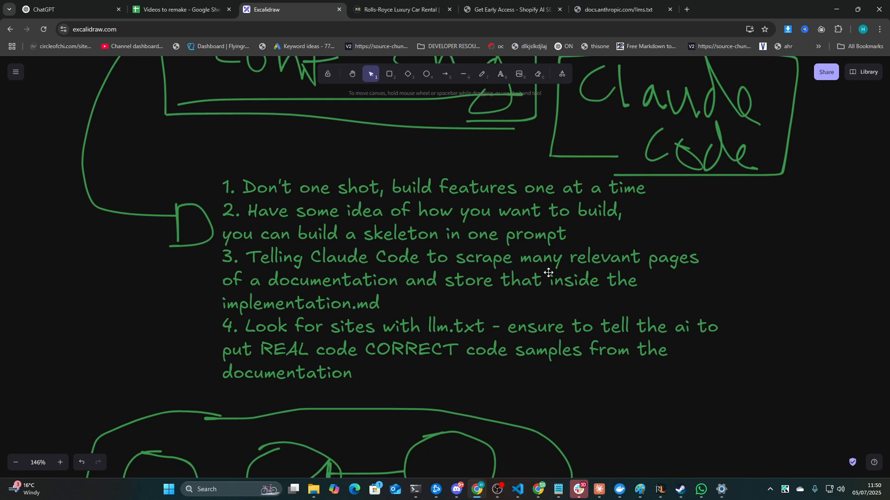
mouse_move(475, 91)
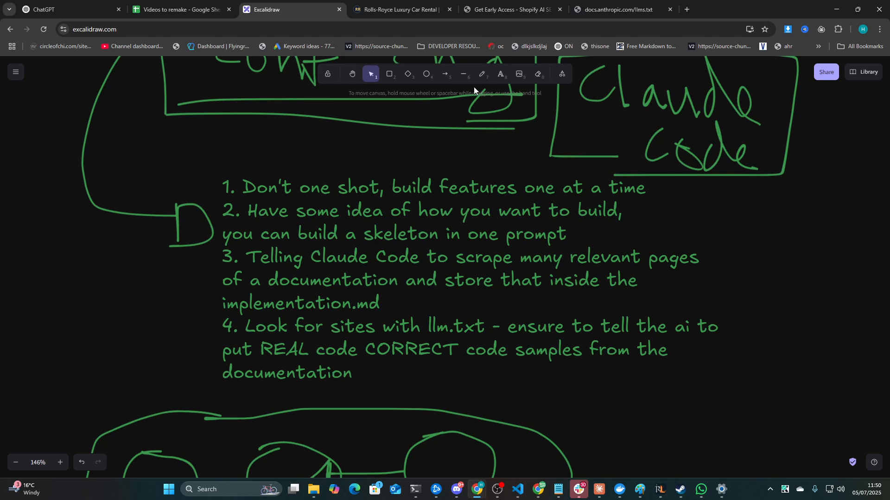
left_click(463, 74)
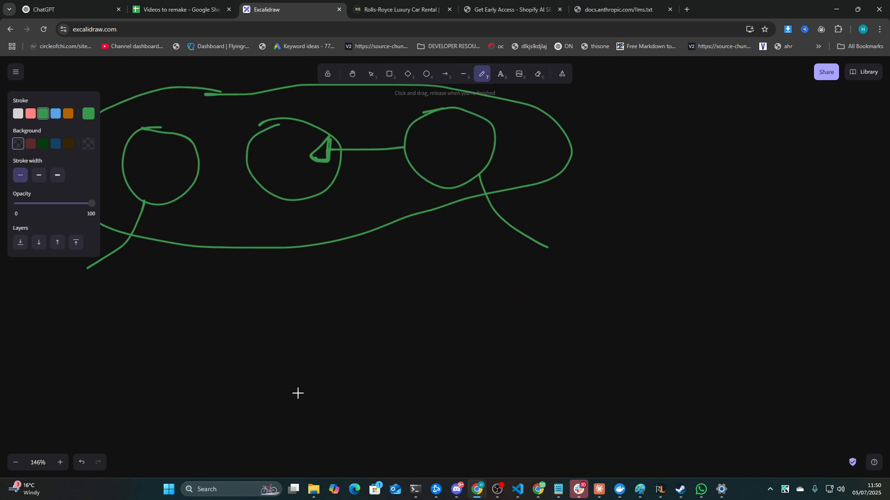
Sketch a small box with a trailing connector line below the three-circle diagram
left_click_drag(214, 300, 294, 384)
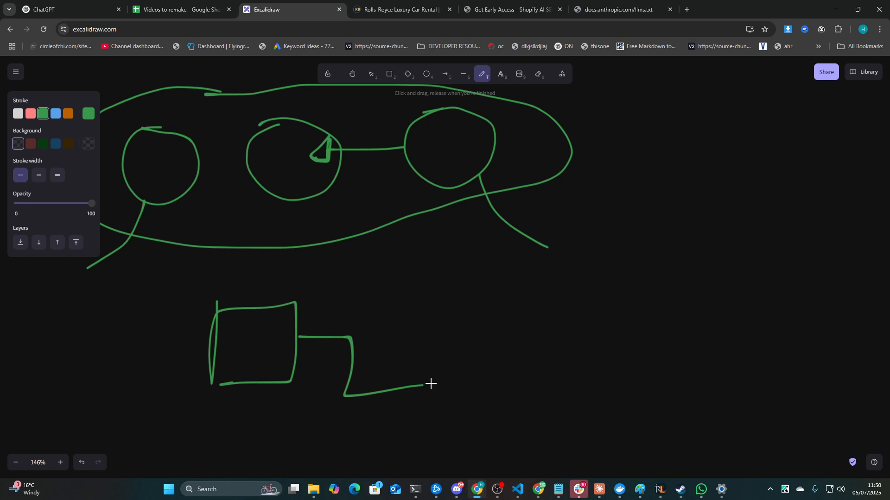
scroll("down", 3)
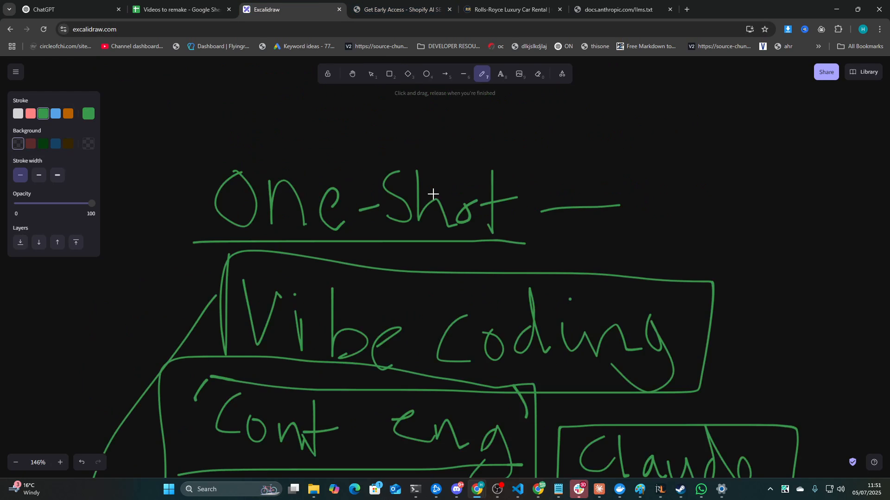
Enclose the One-Shot heading in a hand-drawn box and add a stroke above it
left_click_drag(203, 149, 194, 238)
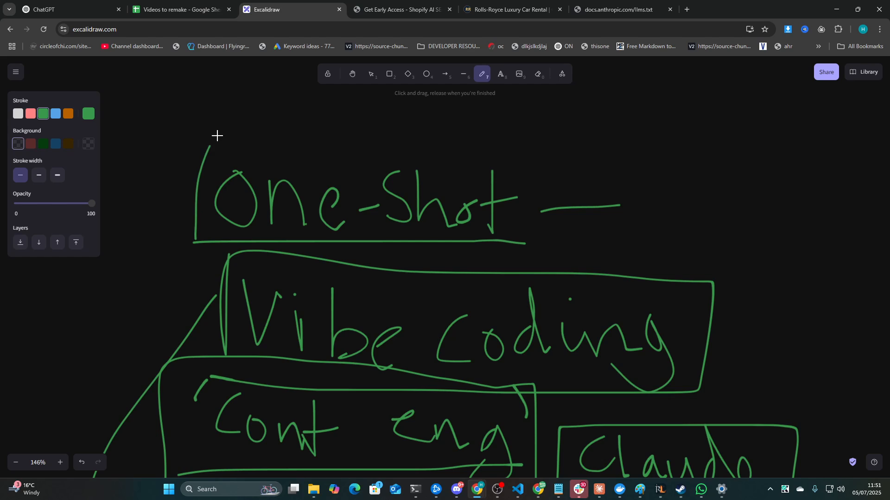
left_click_drag(196, 133, 530, 243)
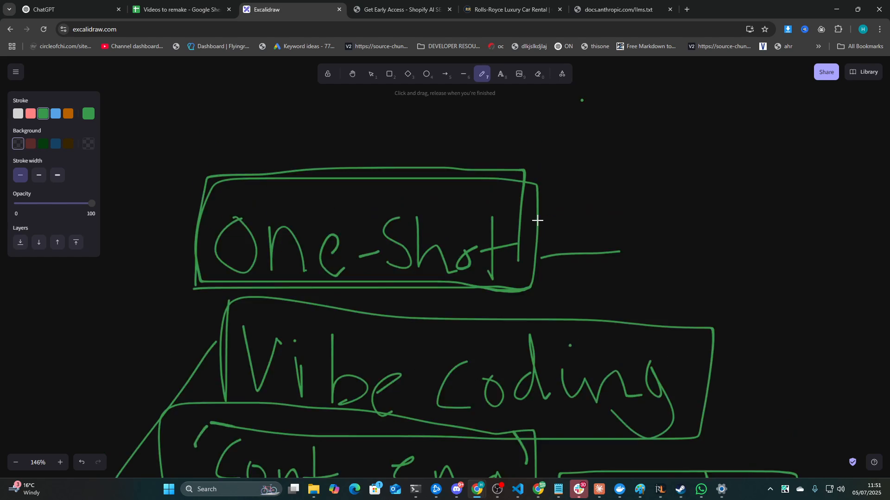
scroll("down", 3)
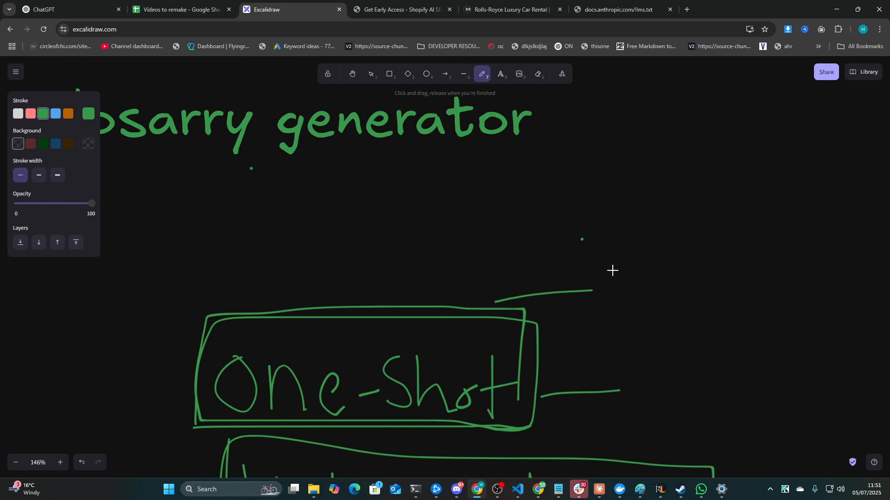
left_click_drag(649, 233, 638, 300)
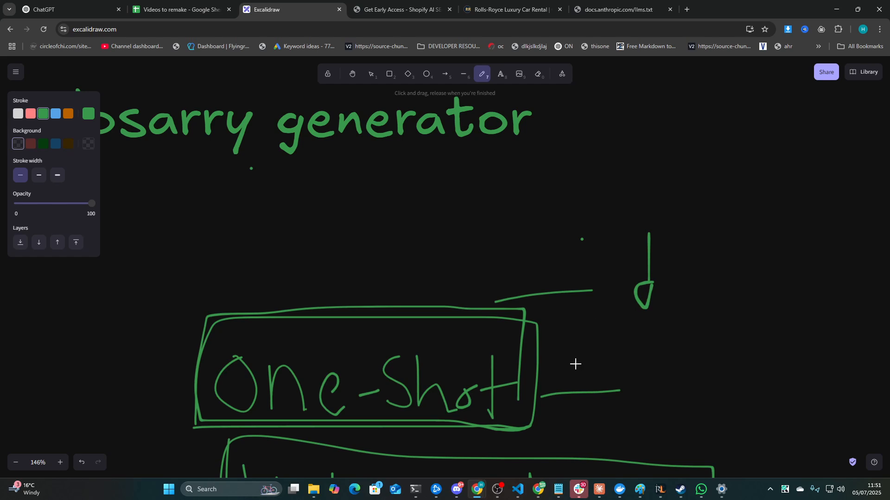
scroll("down", 3)
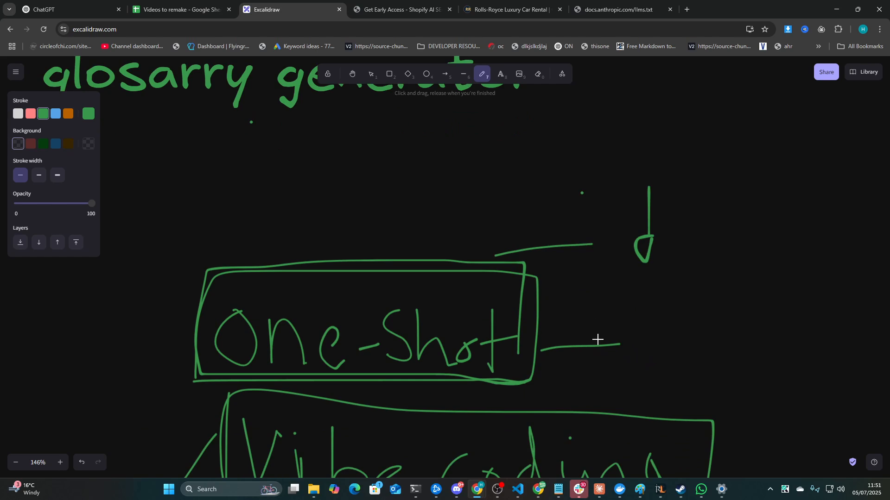